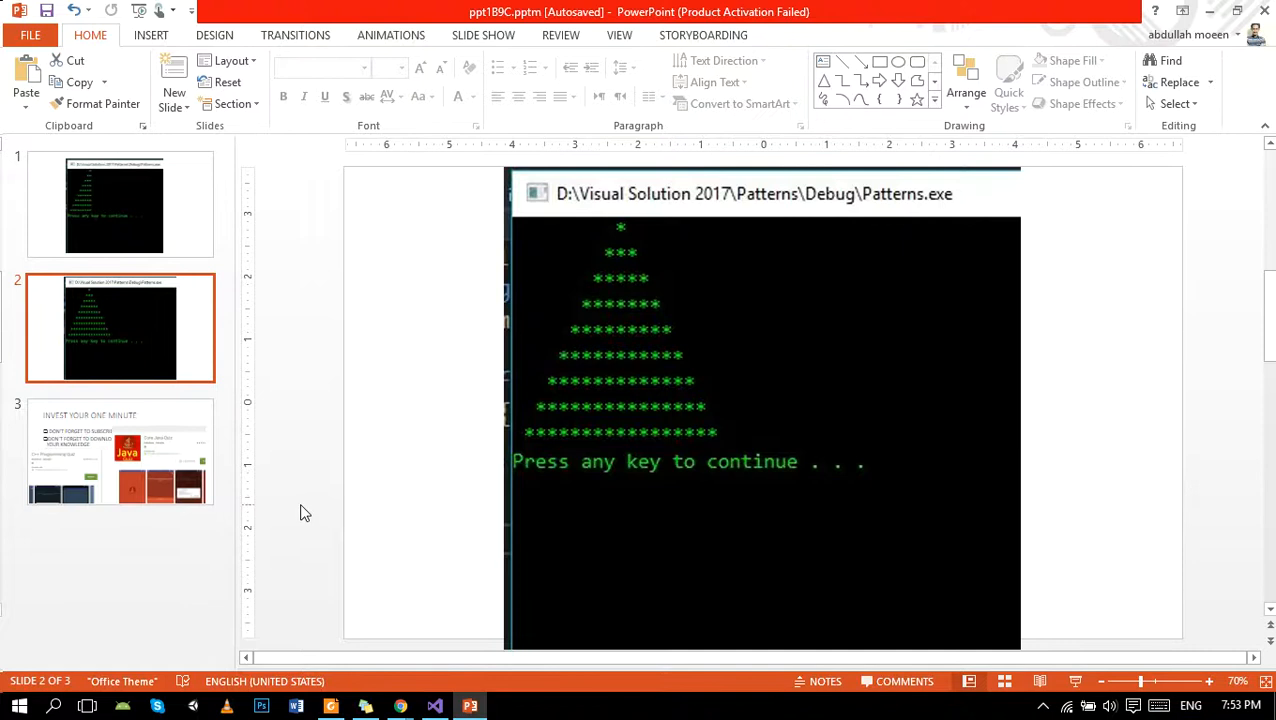
pyautogui.moveTo(314, 400)
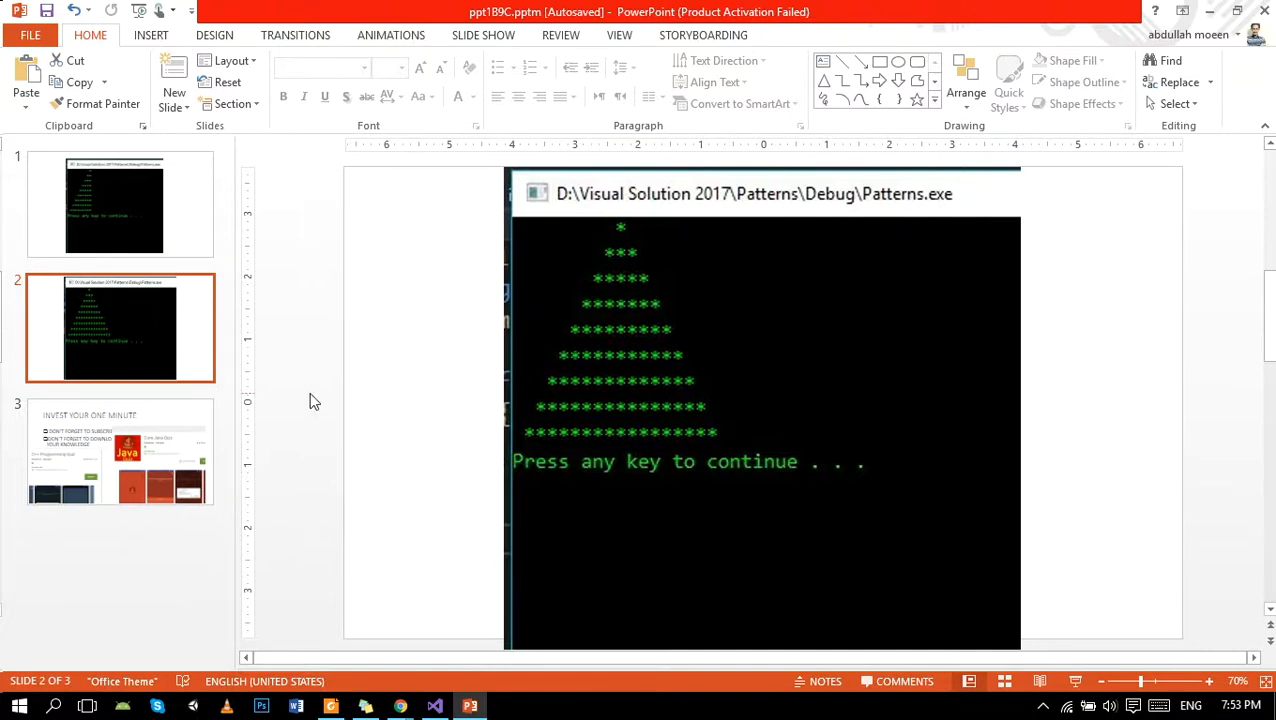
pyautogui.moveTo(344, 398)
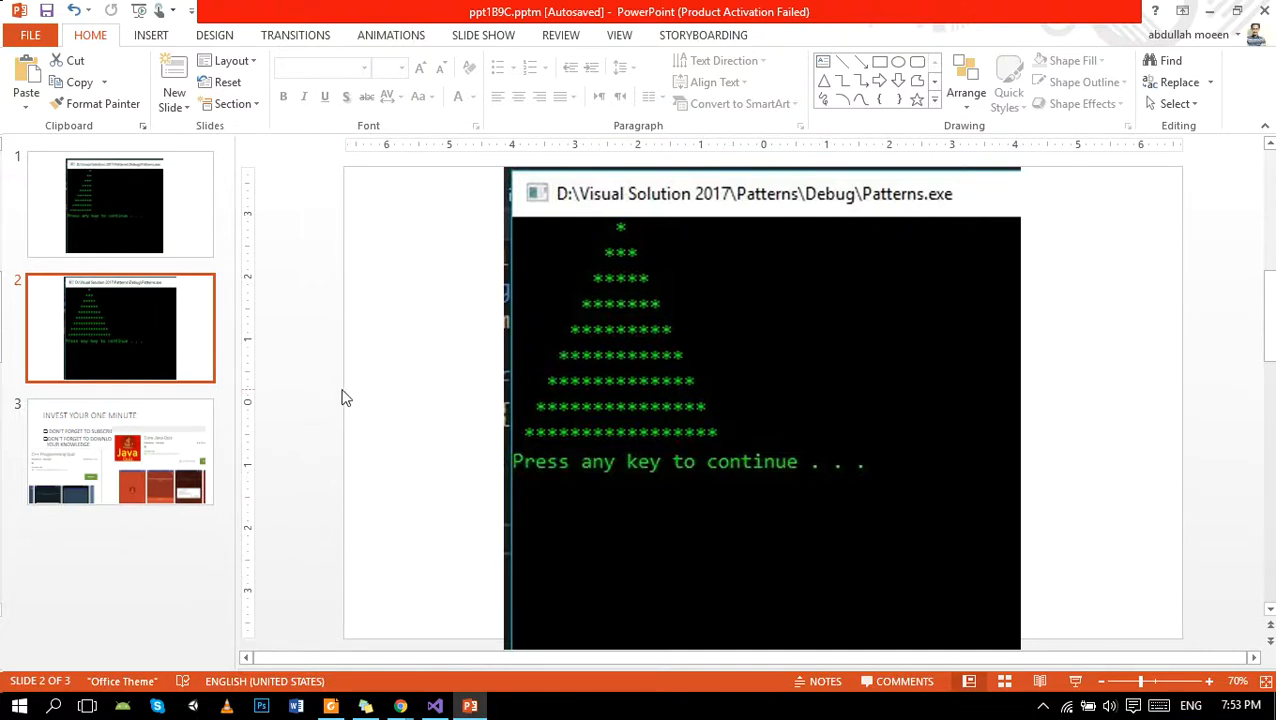
pyautogui.moveTo(684, 244)
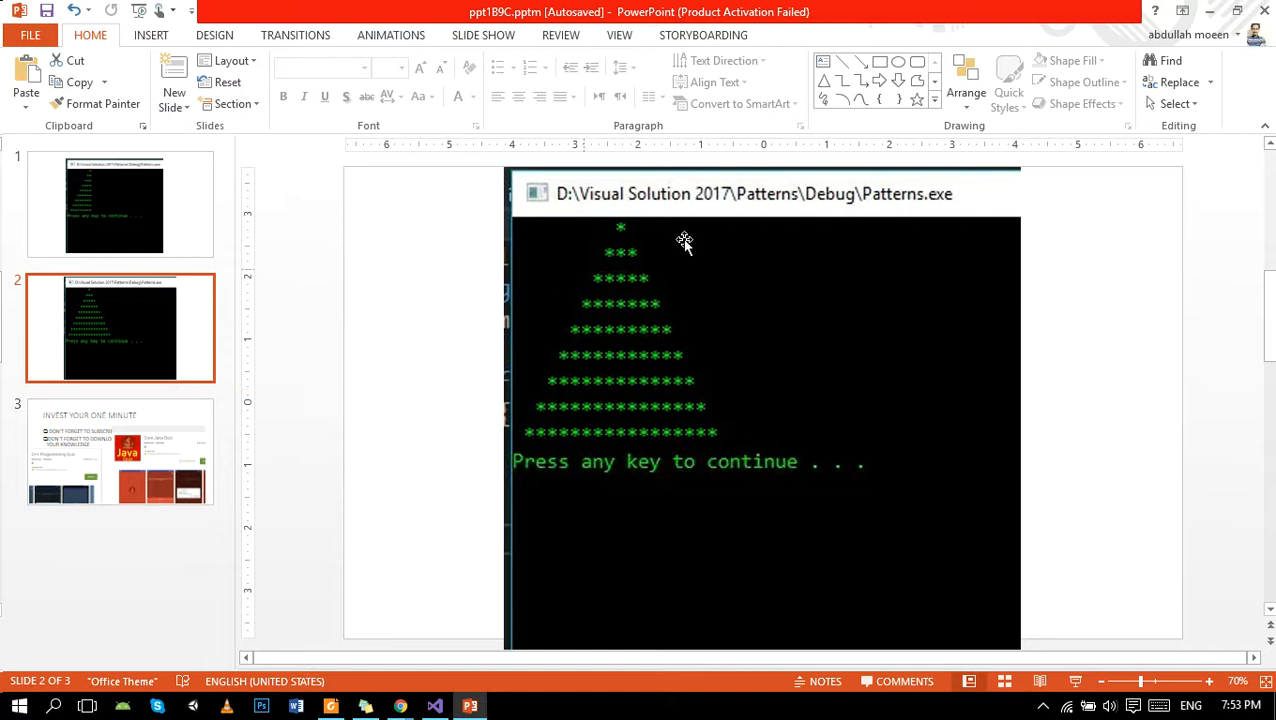
pyautogui.moveTo(658, 288)
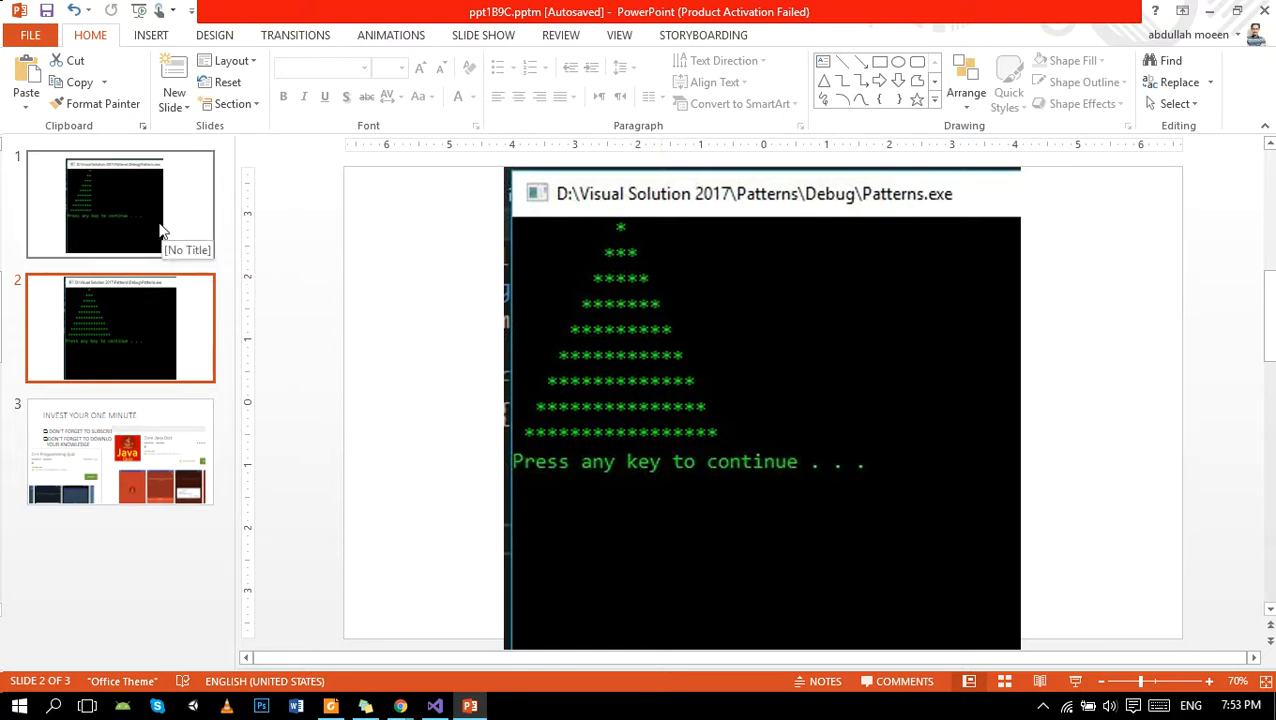
# - Review the triangle and pyramid output slides, then return to the check.cpp editor
pyautogui.click(116, 204)
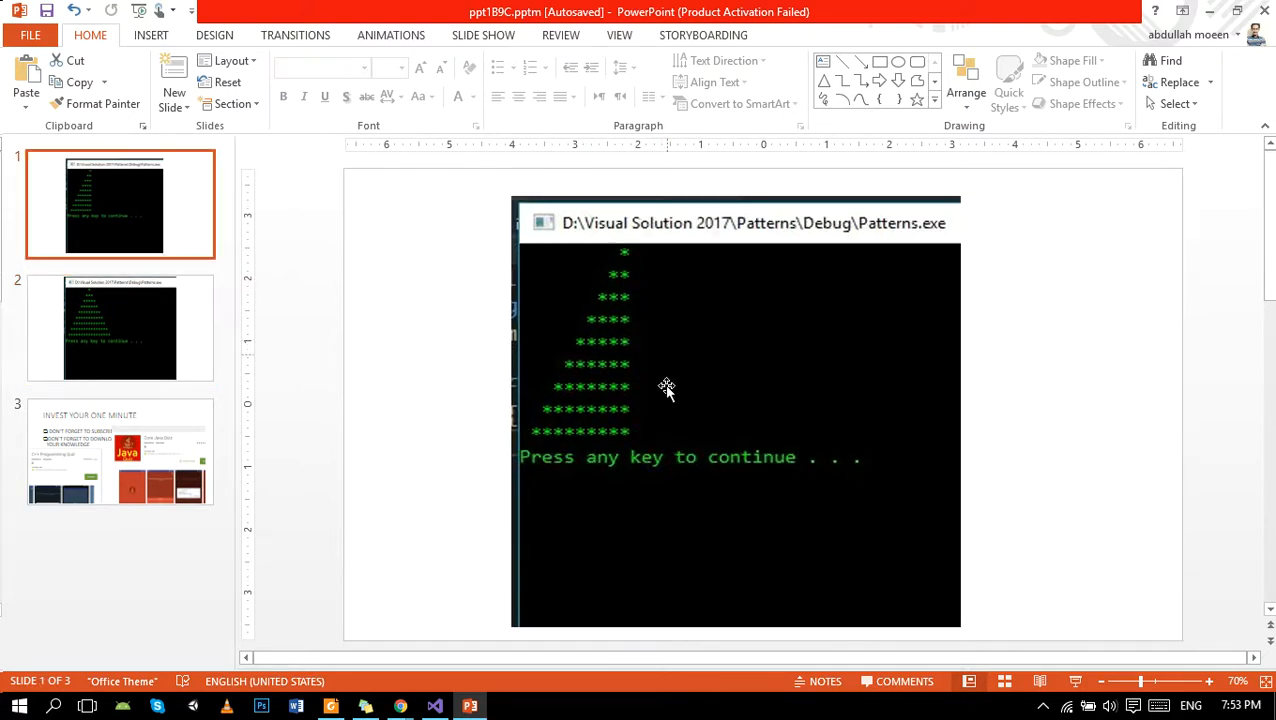
pyautogui.moveTo(224, 316)
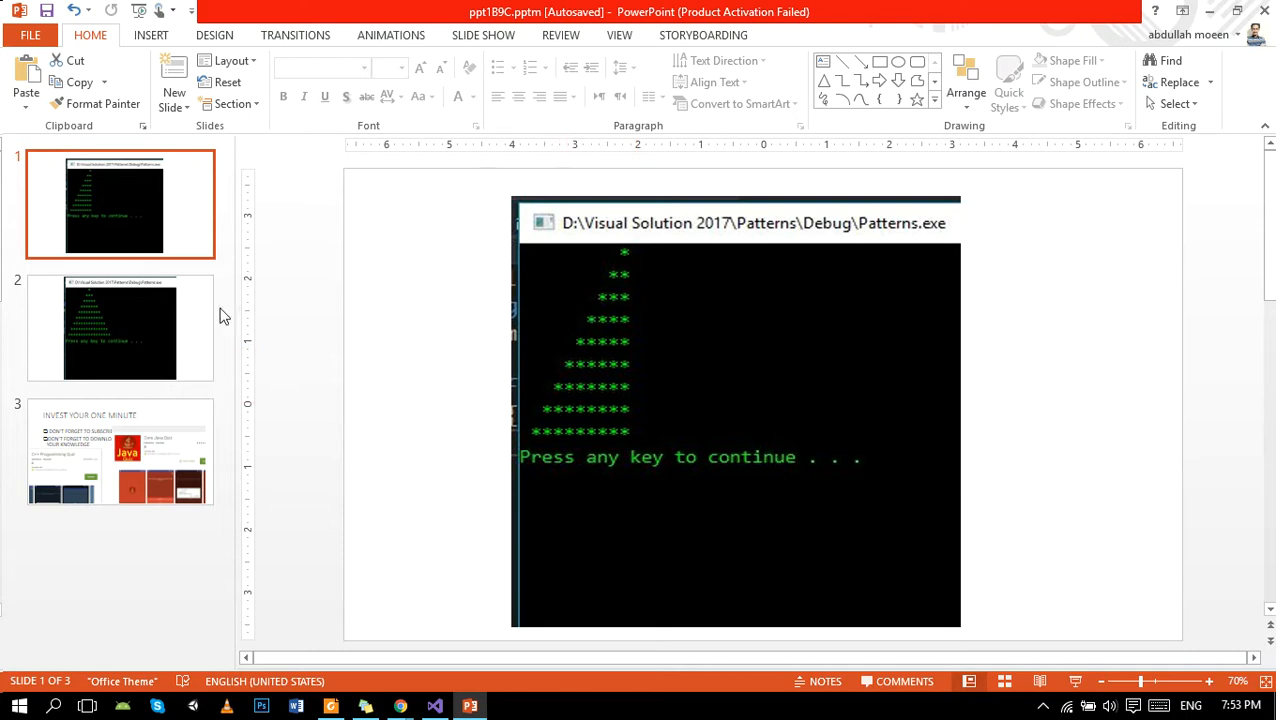
pyautogui.moveTo(124, 338)
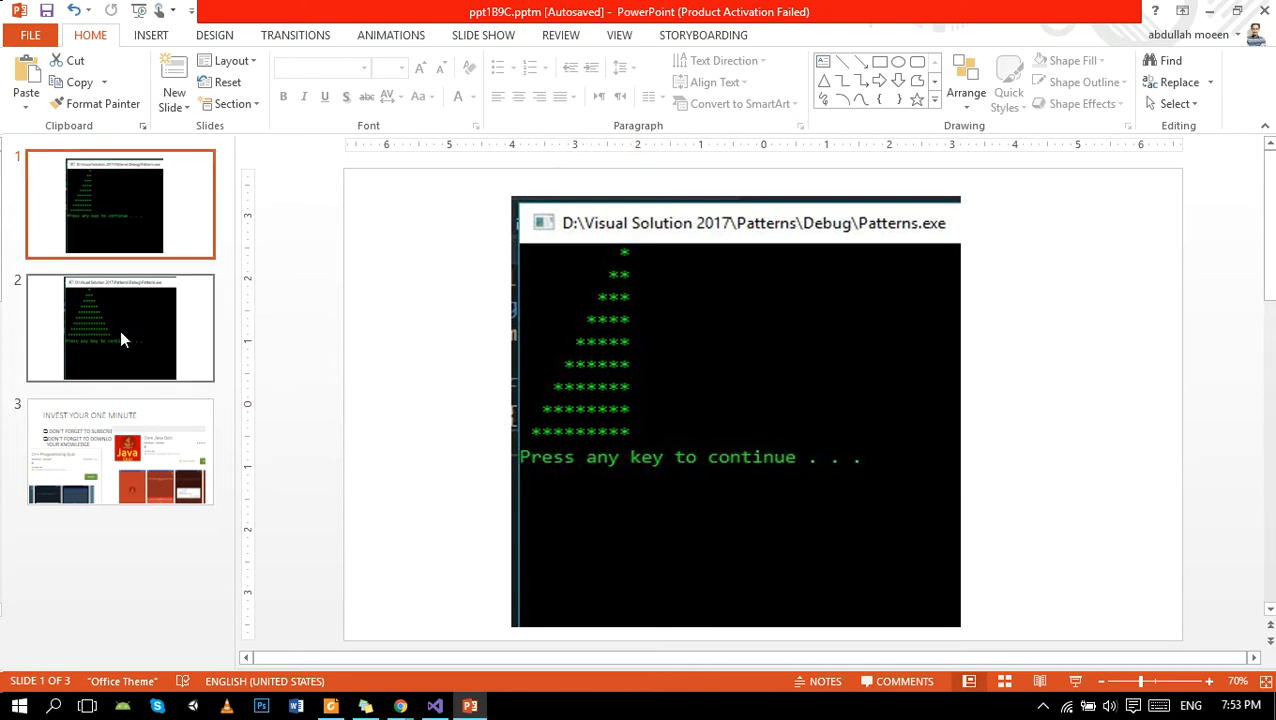
pyautogui.click(120, 328)
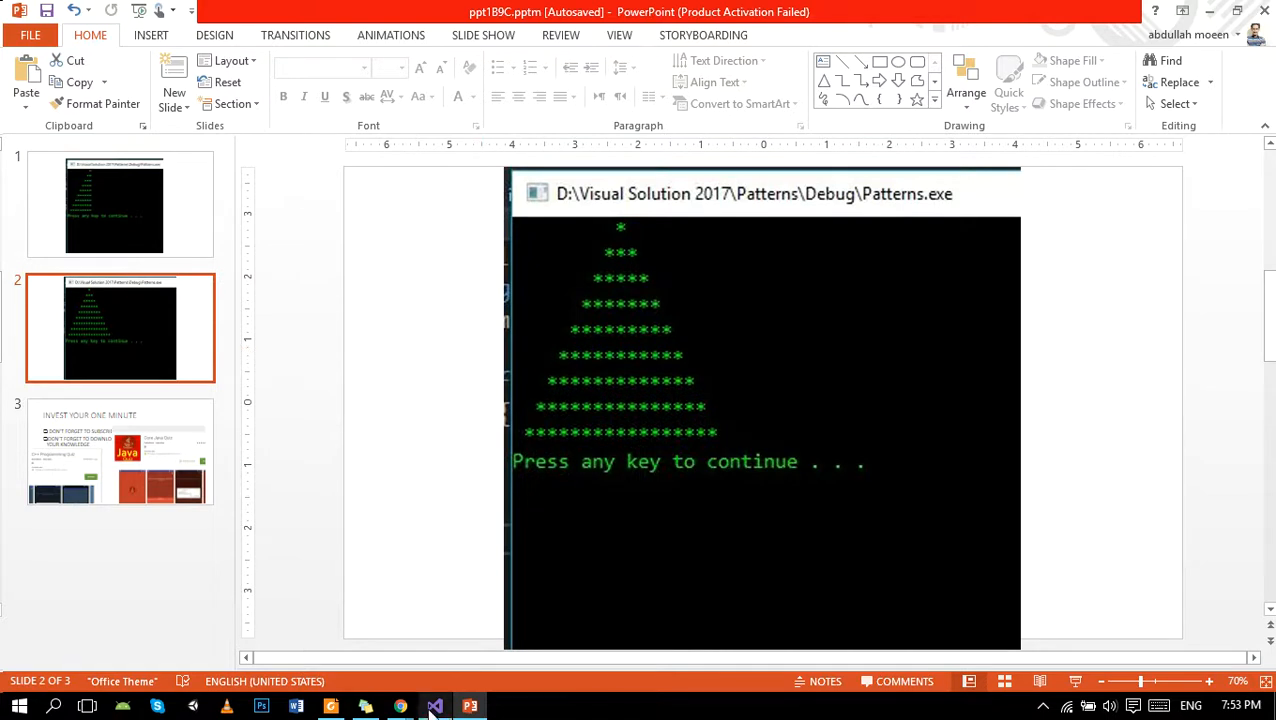
pyautogui.click(434, 706)
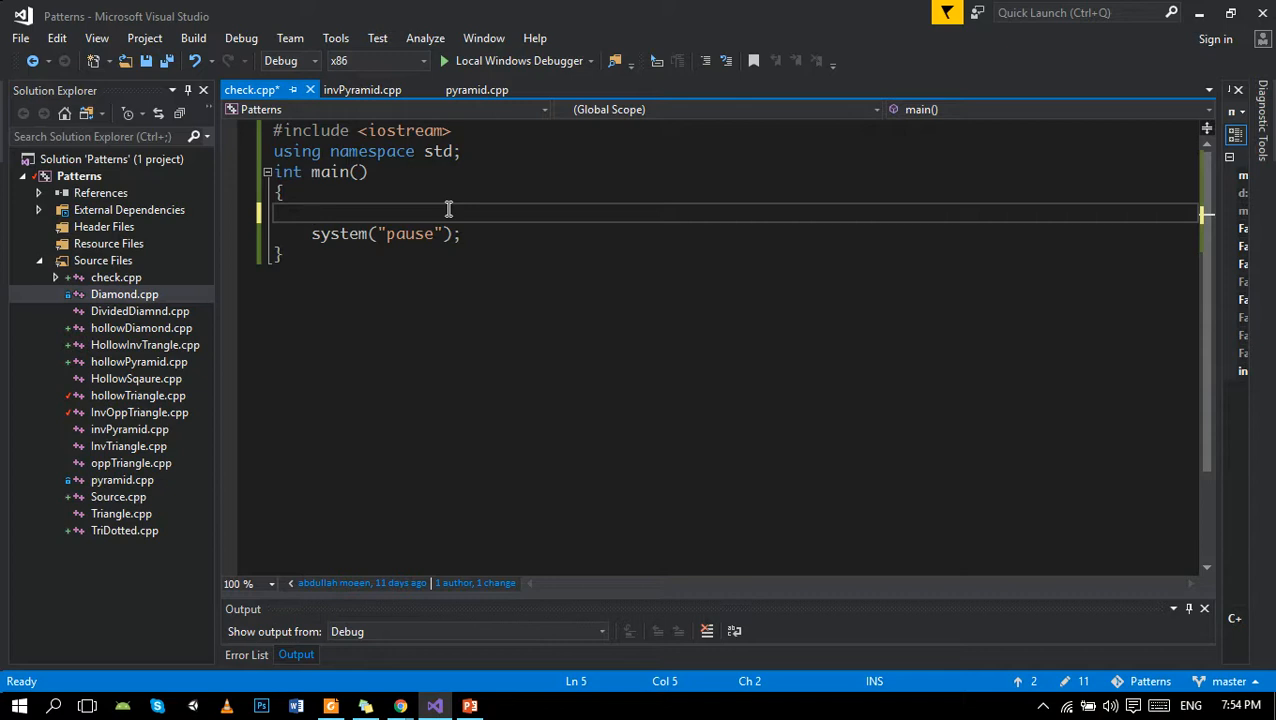
# - Write the outer loop for (int i=0;i<=10;i++) in main and begin the nested for
pyautogui.write('for (')
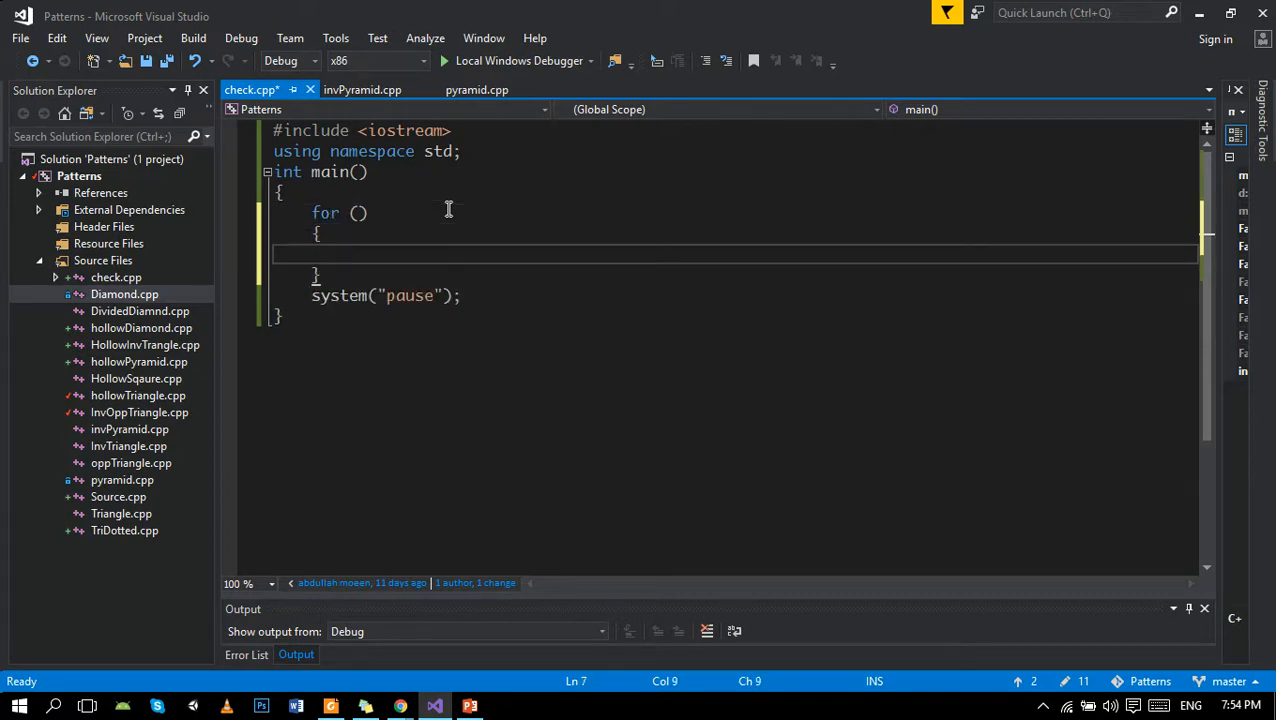
pyautogui.moveTo(358, 212)
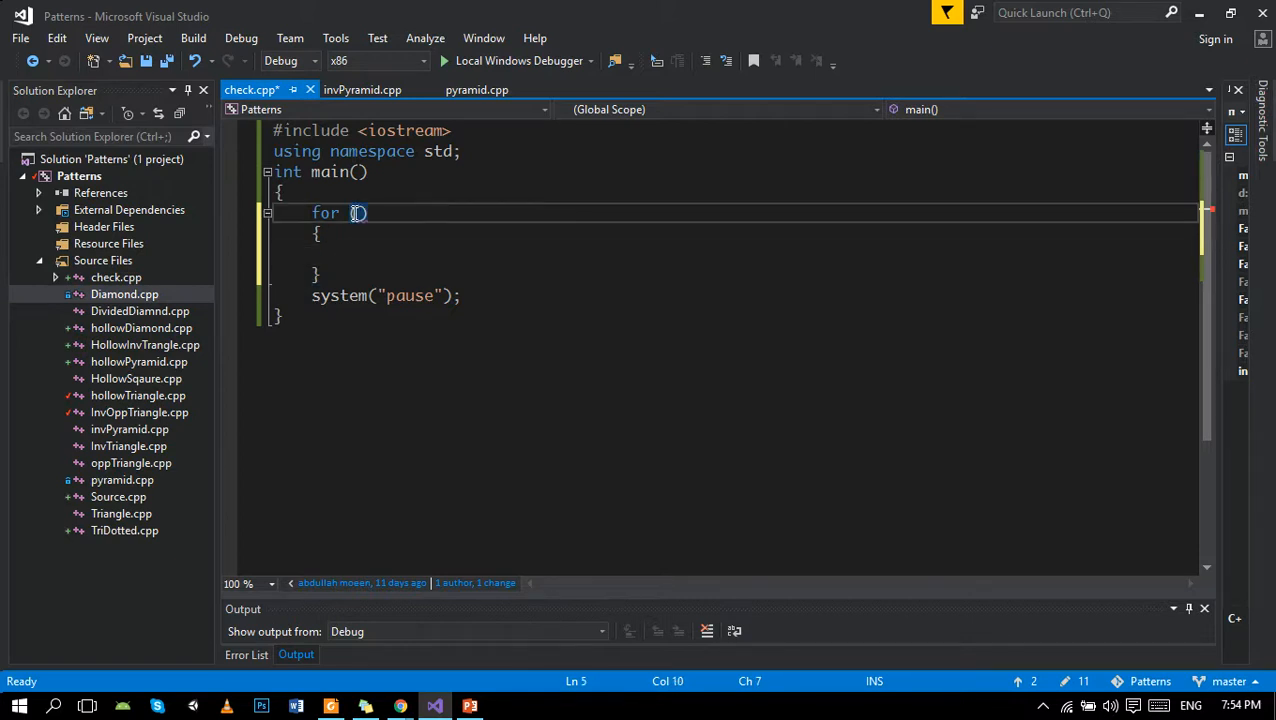
pyautogui.write('int i=0')
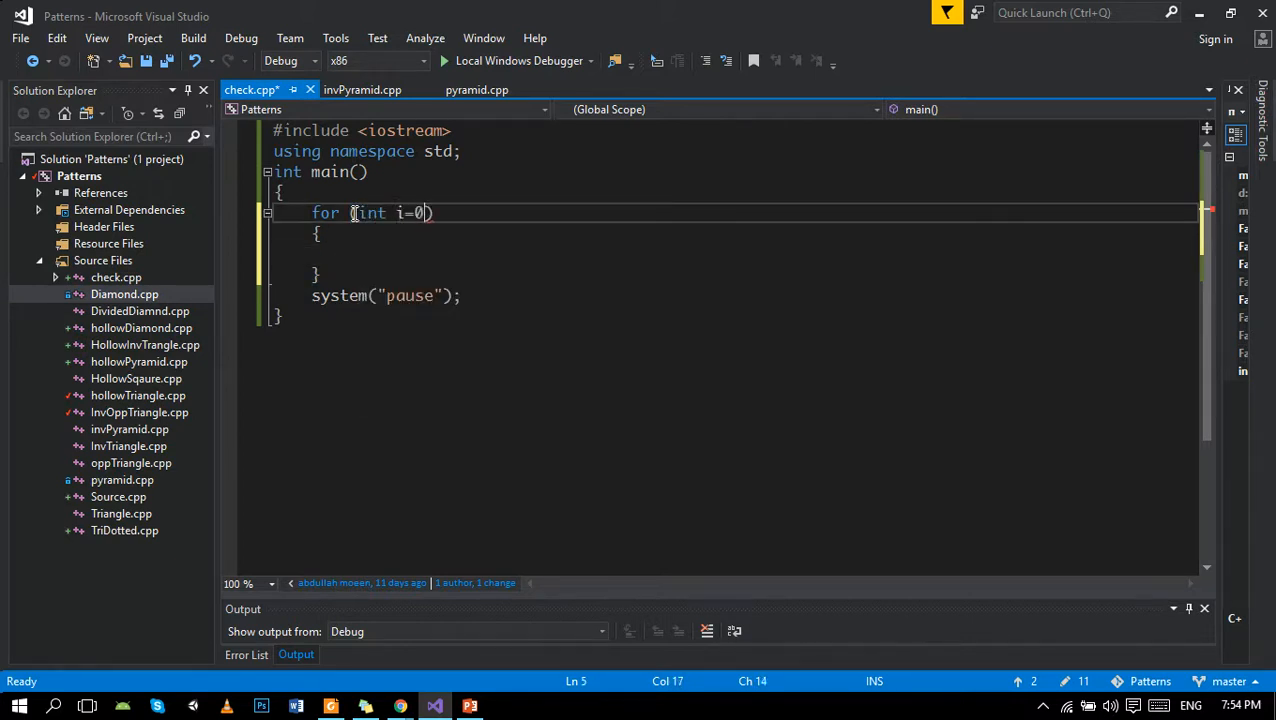
pyautogui.write(';i<=')
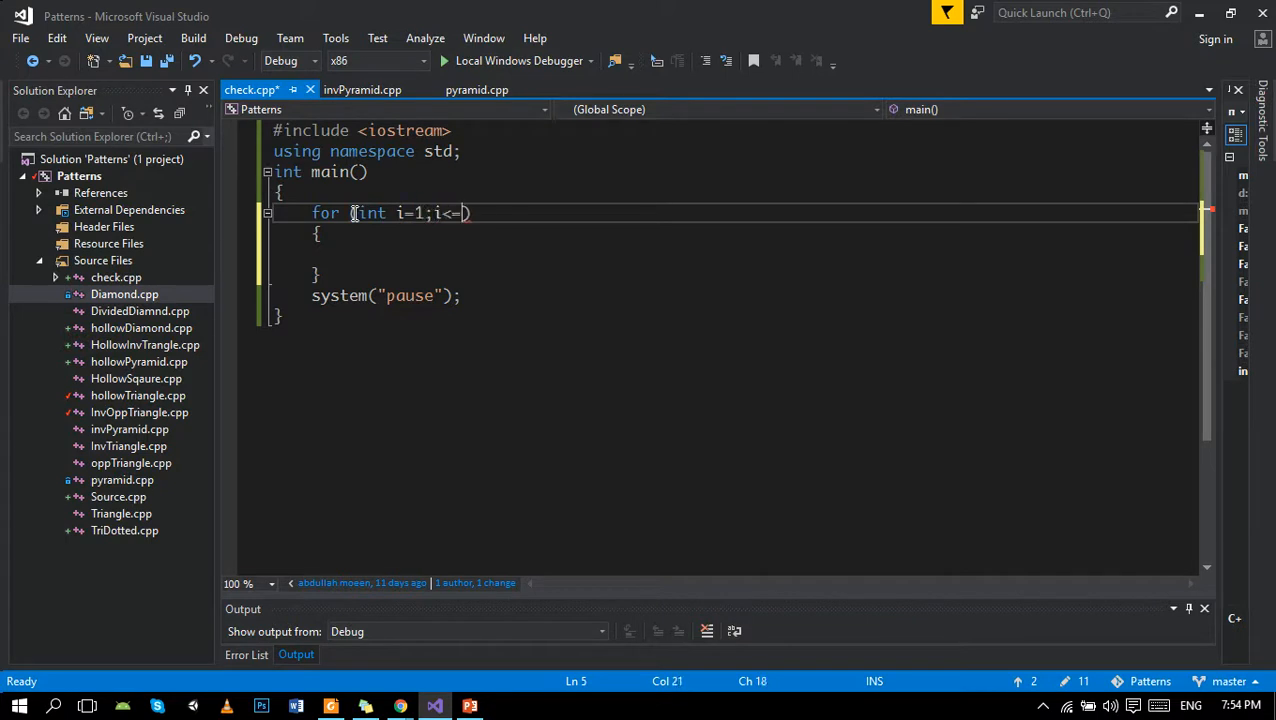
pyautogui.write('10;i++)')
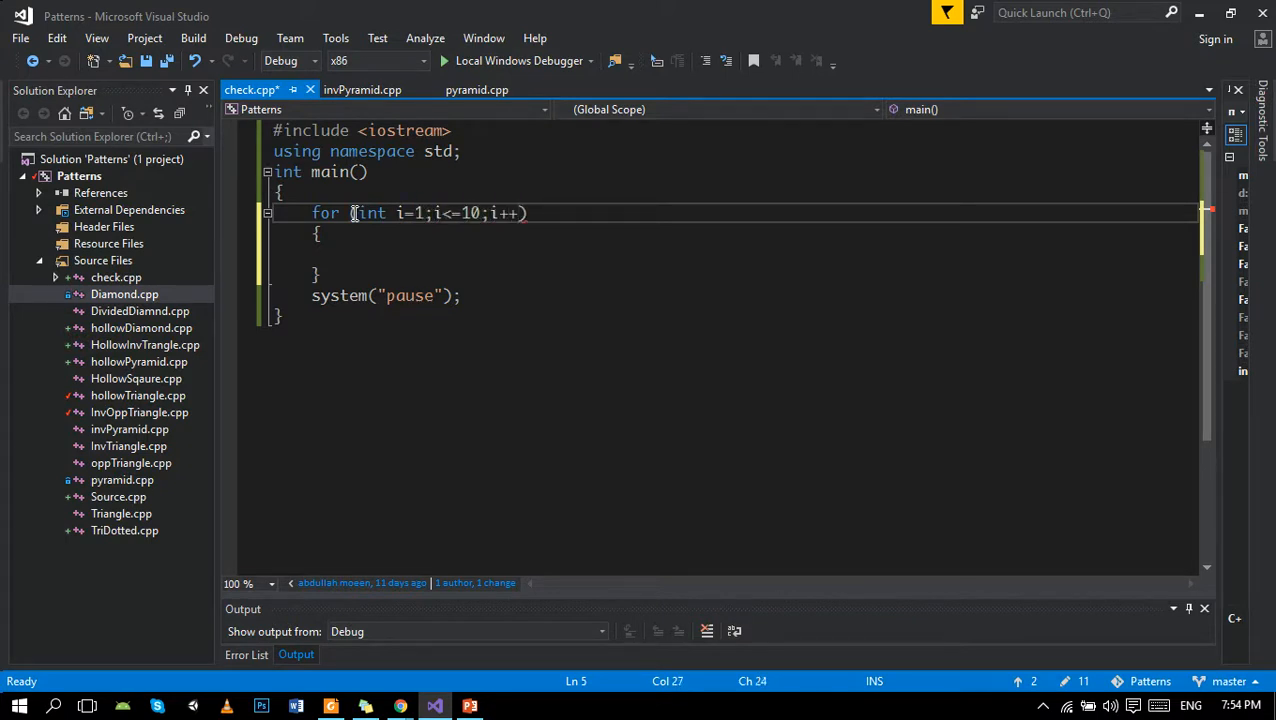
pyautogui.write('for')
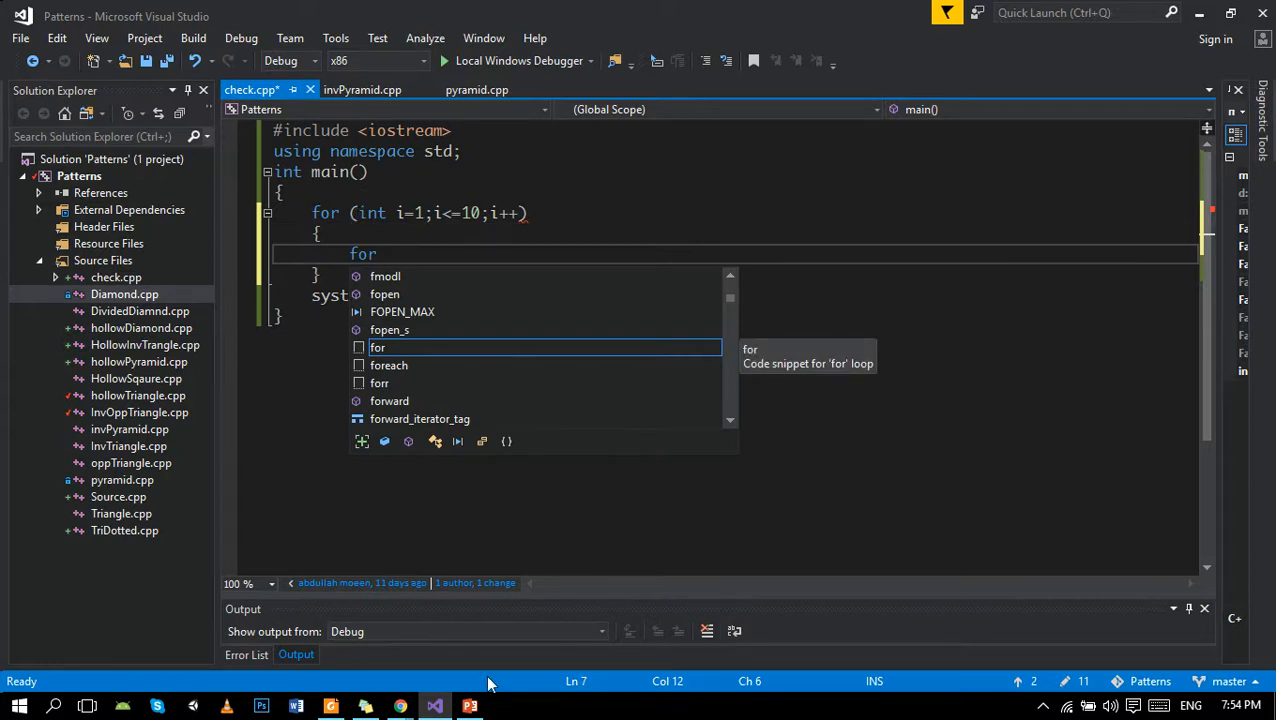
# - Bring up the PowerPoint slide with the right-aligned star triangle output
pyautogui.click(470, 706)
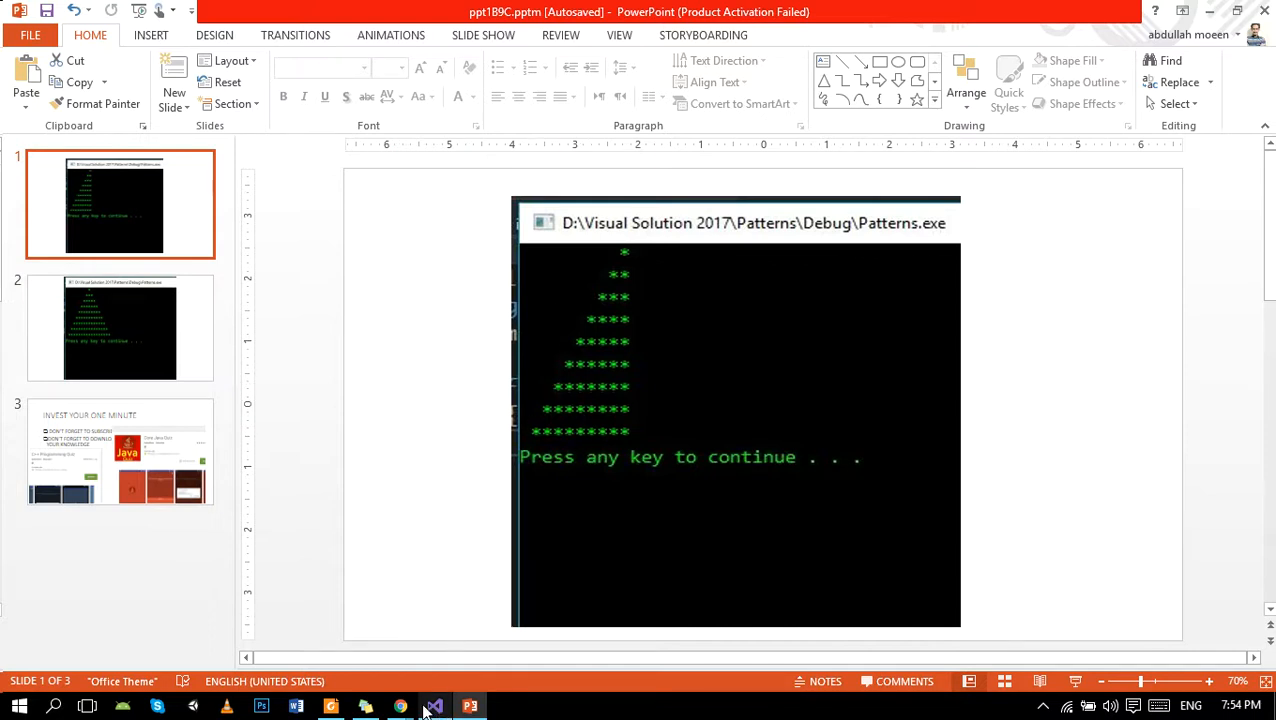
pyautogui.moveTo(644, 252)
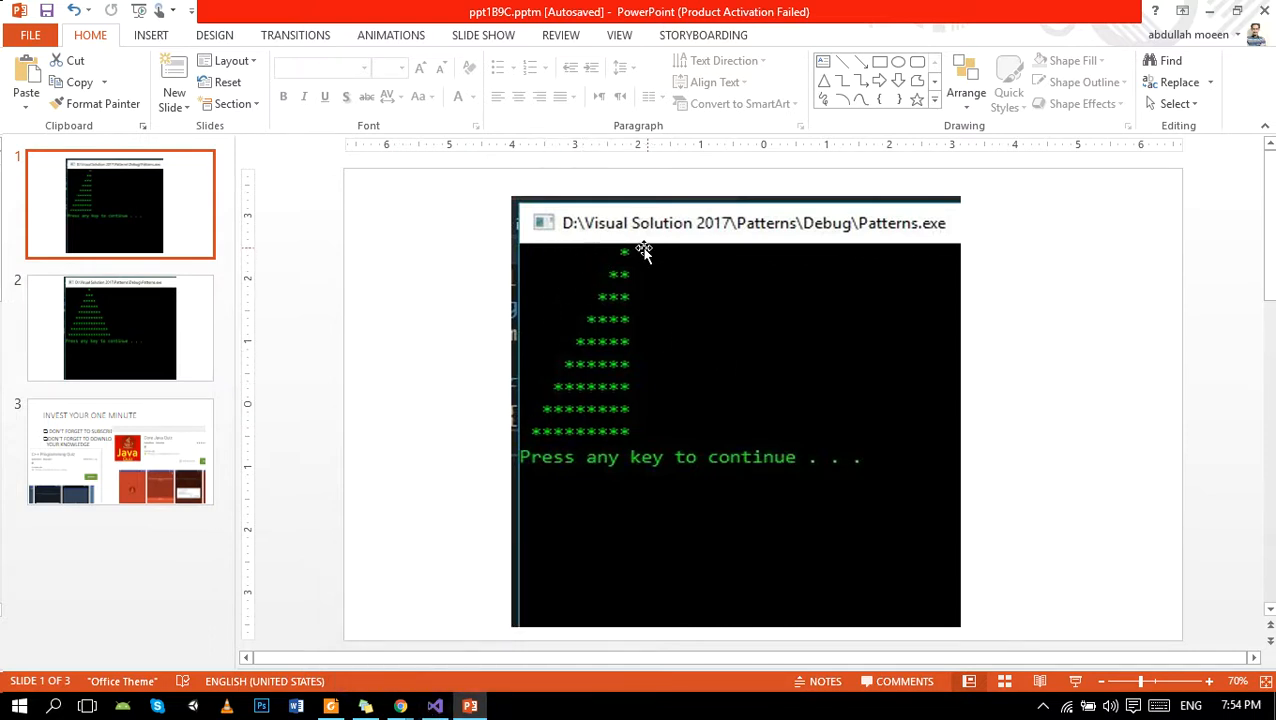
pyautogui.moveTo(434, 704)
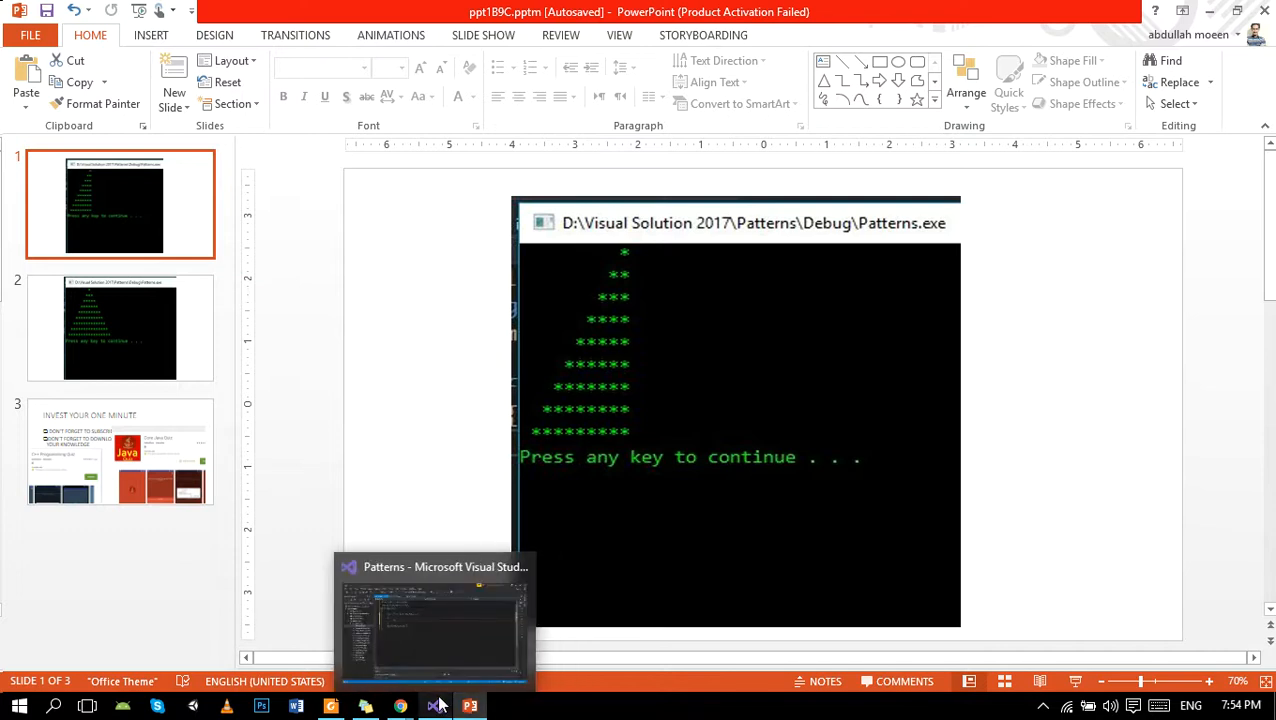
# - Write the inner loop for (int j=10;j>i;j--) with cout << " "; printing a space each pass
pyautogui.click(434, 616)
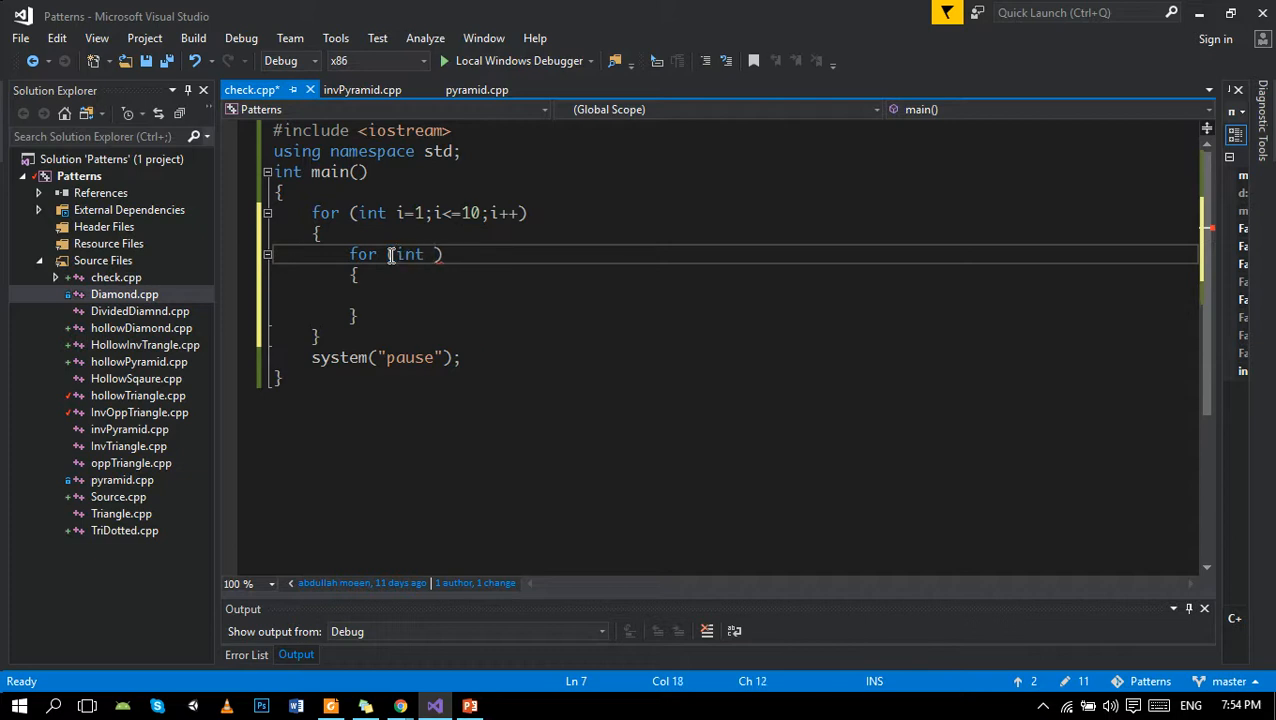
pyautogui.write('j=')
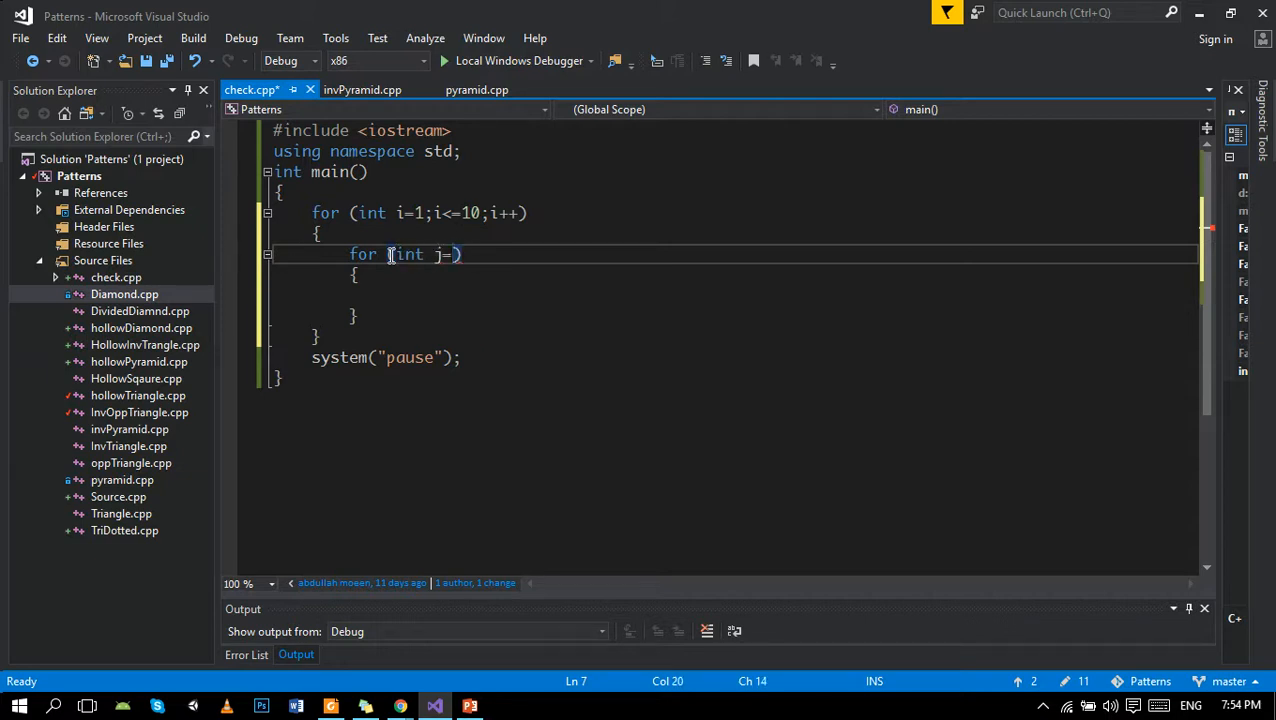
pyautogui.write('10;i')
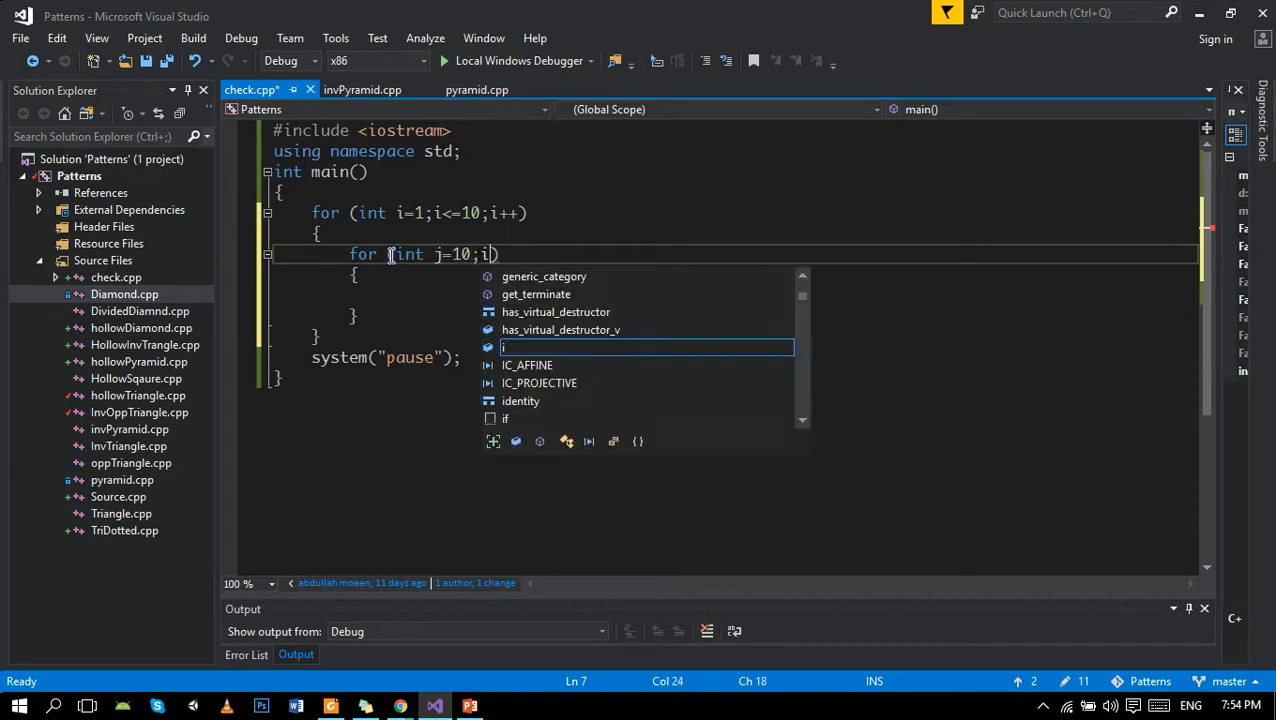
pyautogui.write('j')
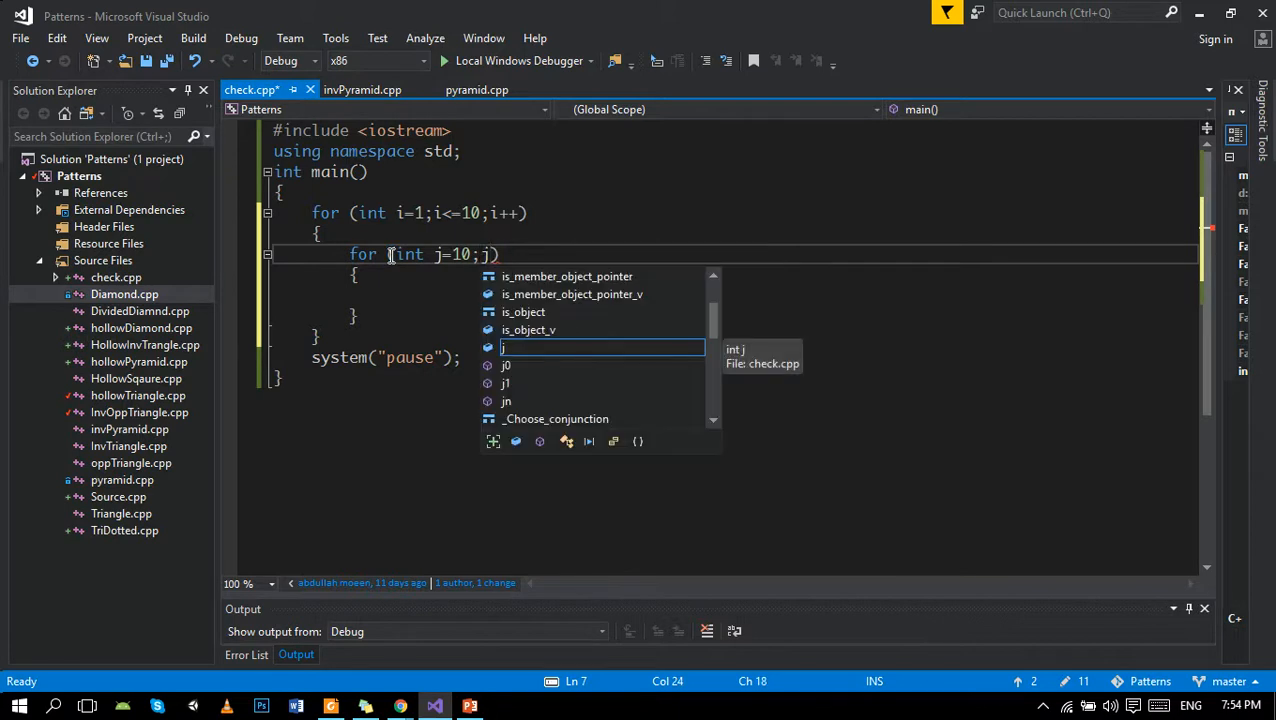
pyautogui.write('>i;j--')
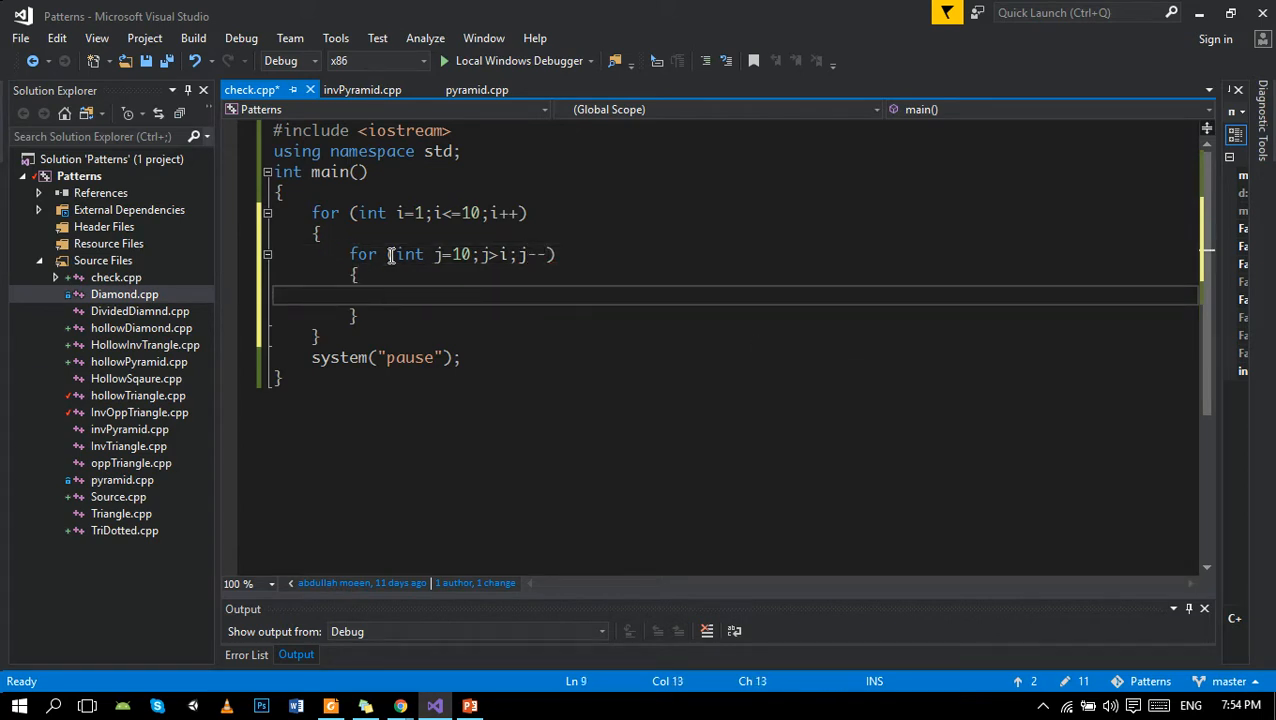
pyautogui.write('cout<<')
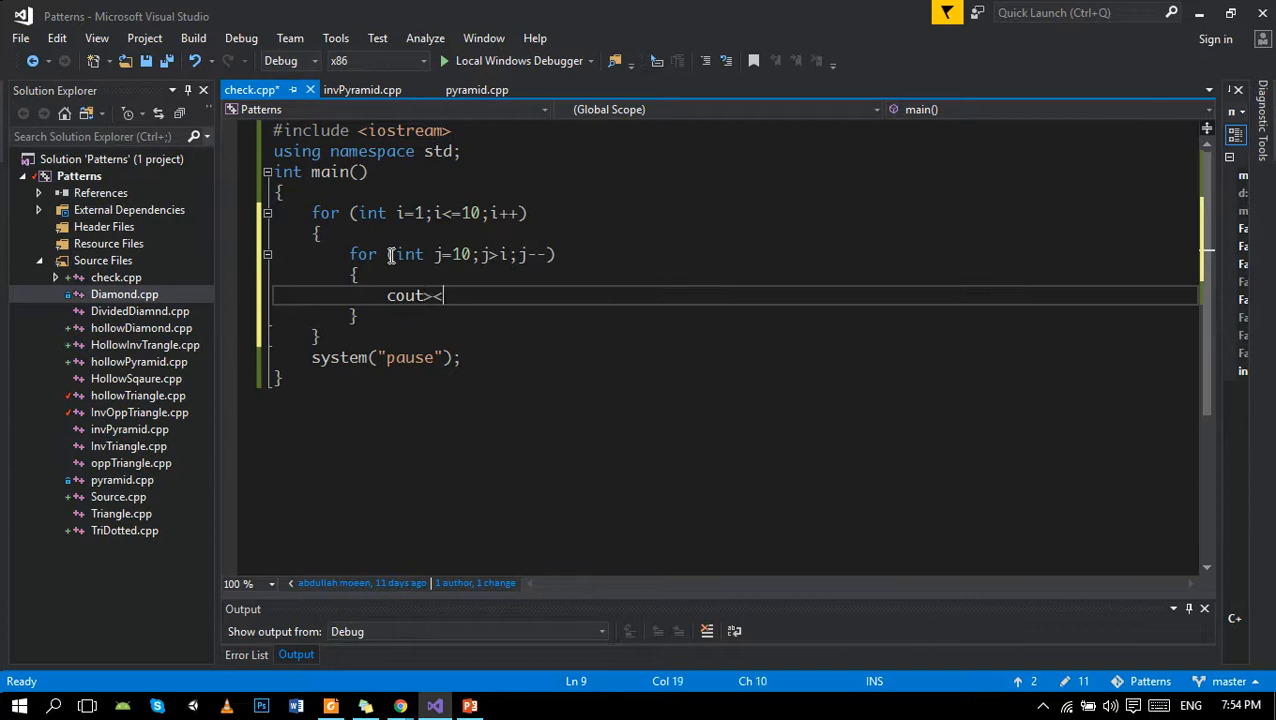
pyautogui.press('BackSpace')
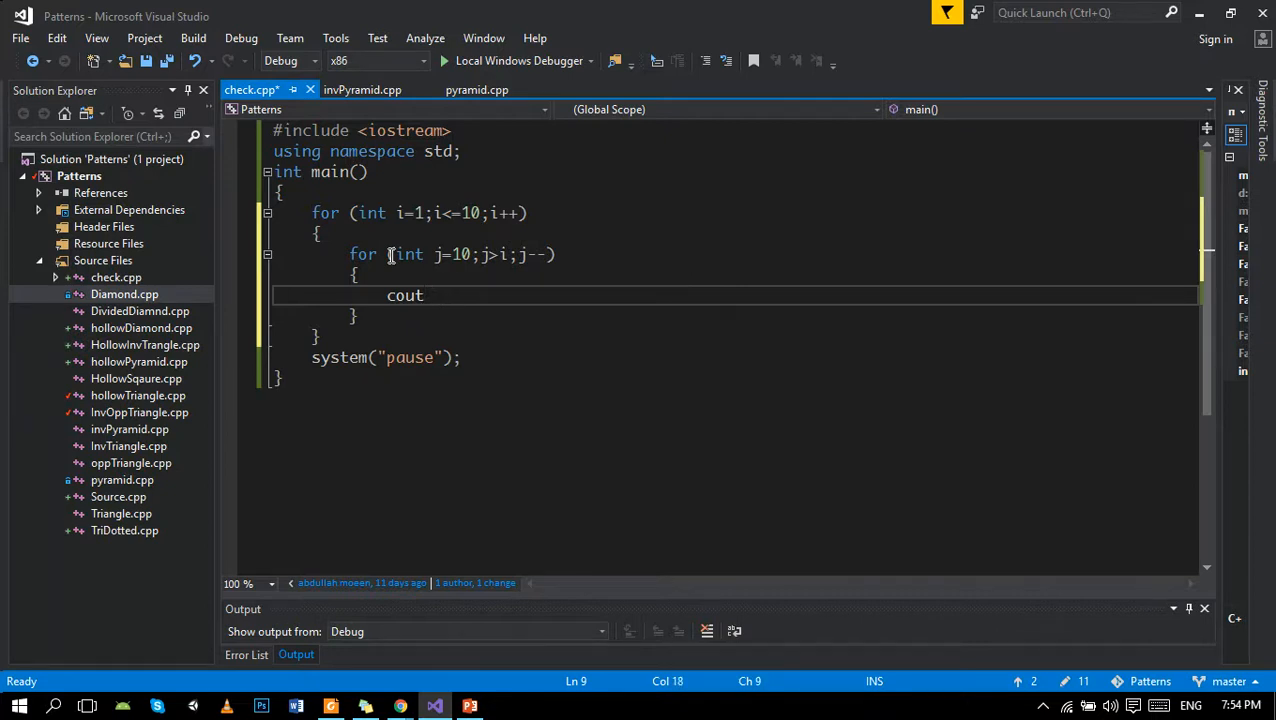
pyautogui.write('<< " ";')
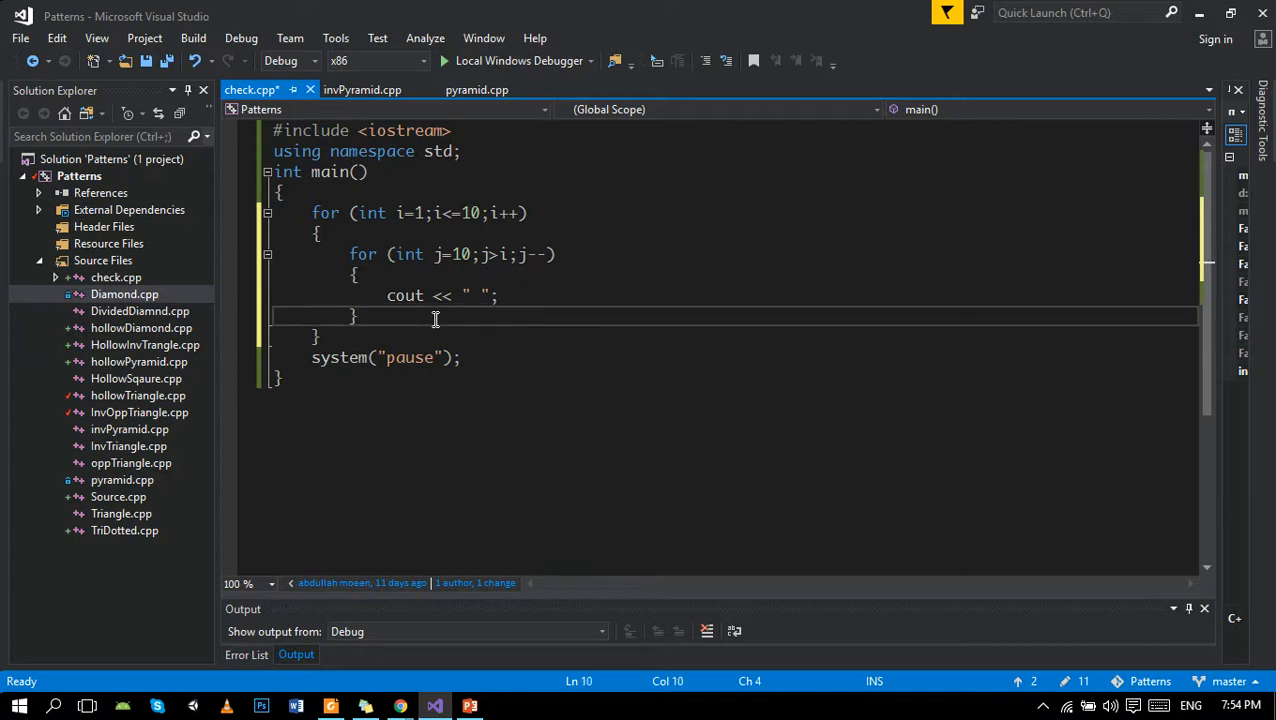
# - Insert a for snippet after the space loop and set it to run k from 1 up to i
pyautogui.write('cout')
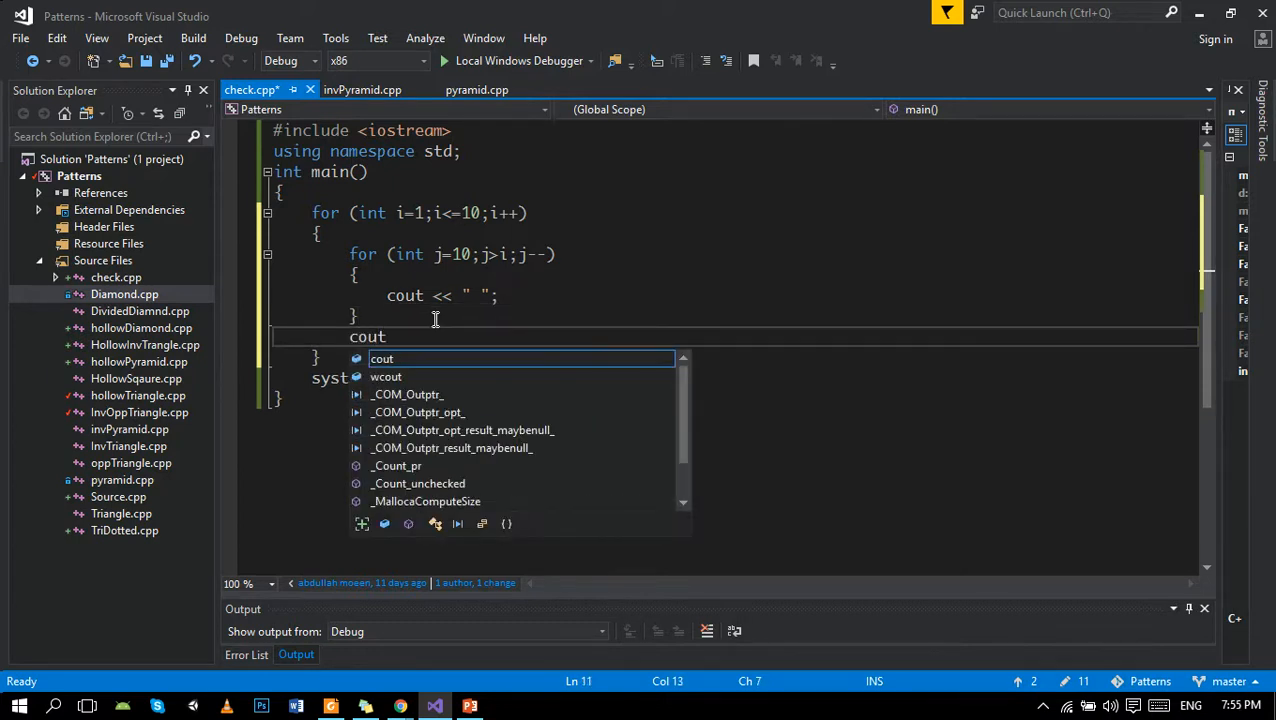
pyautogui.write('for (int i = 0; i < length; i++')
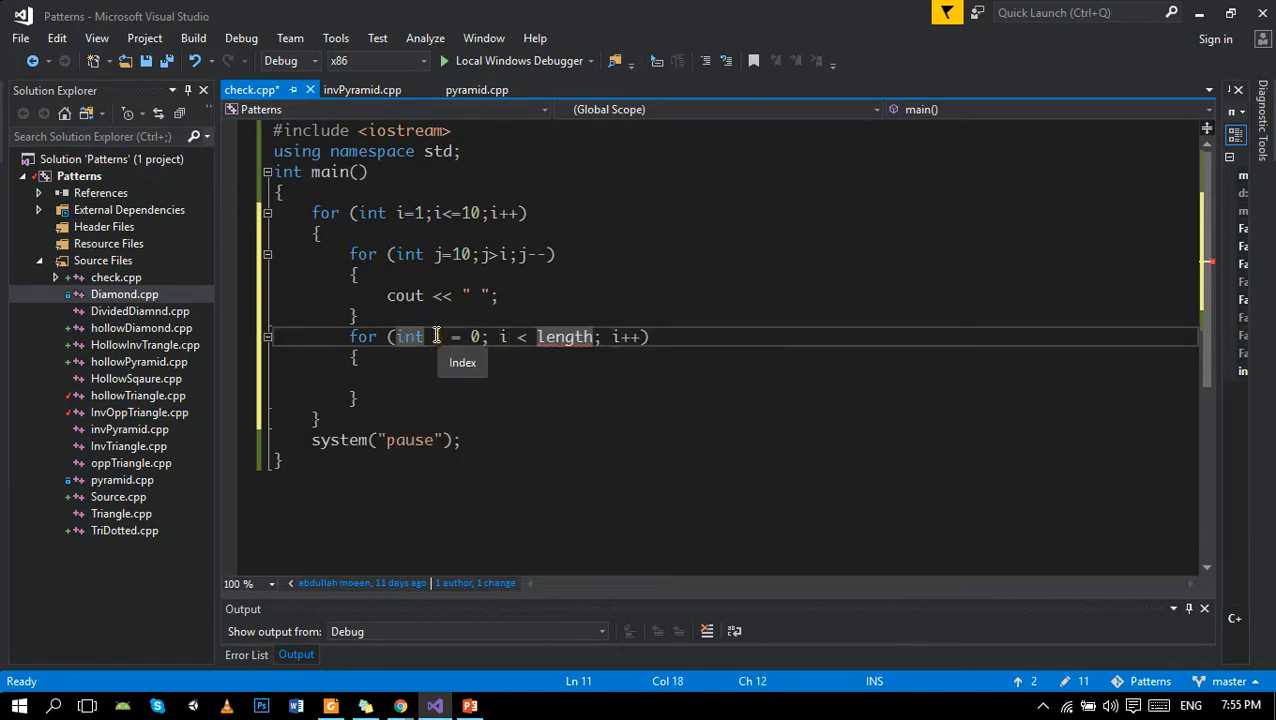
pyautogui.press('Backspace')
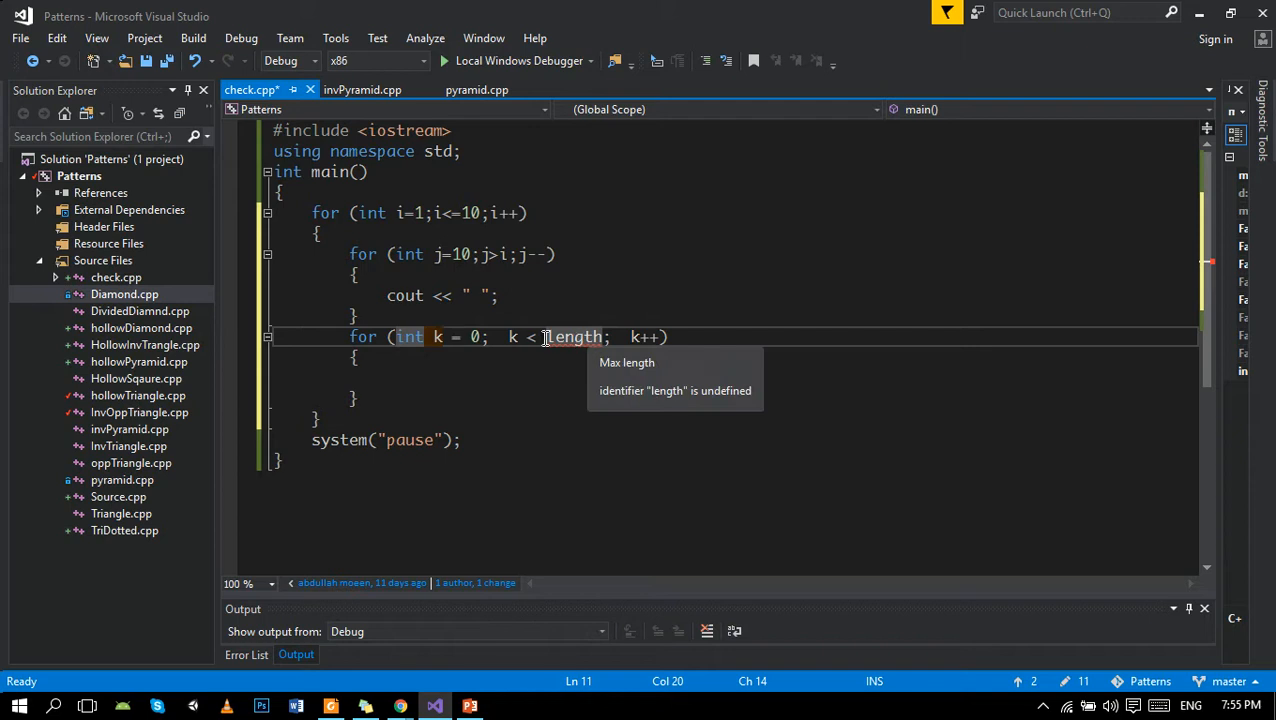
pyautogui.click(482, 336)
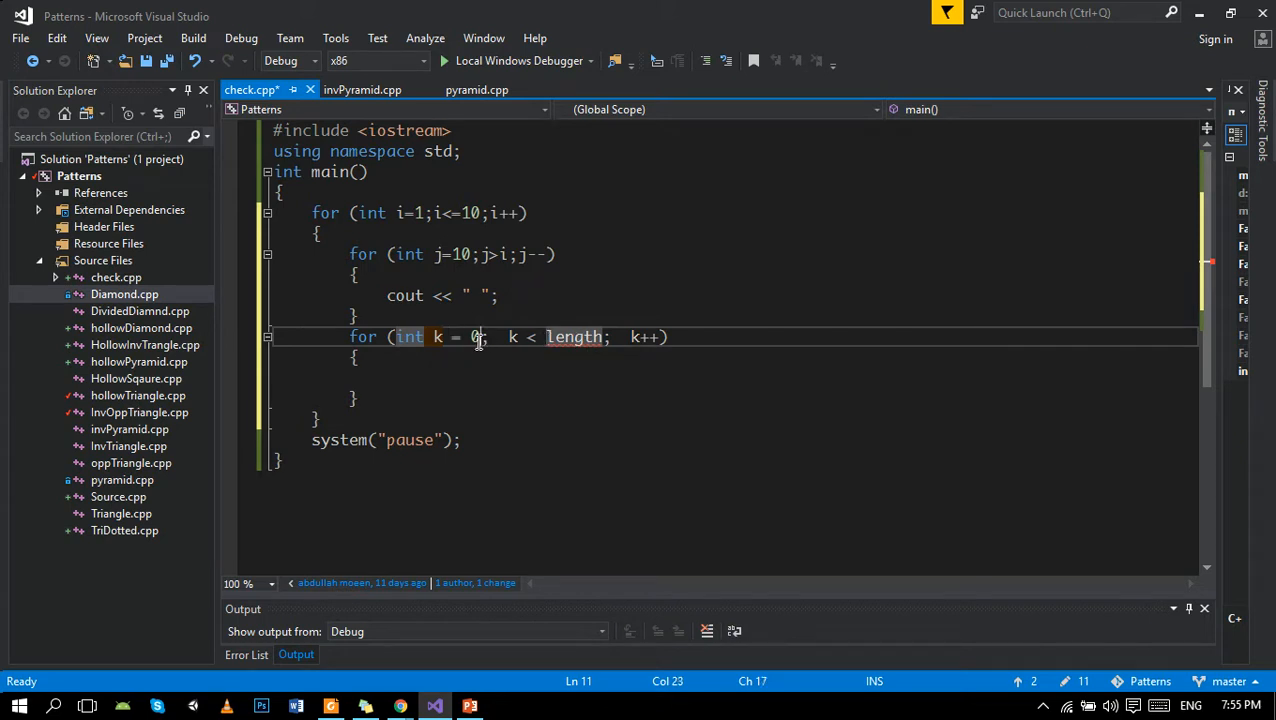
pyautogui.write('1')
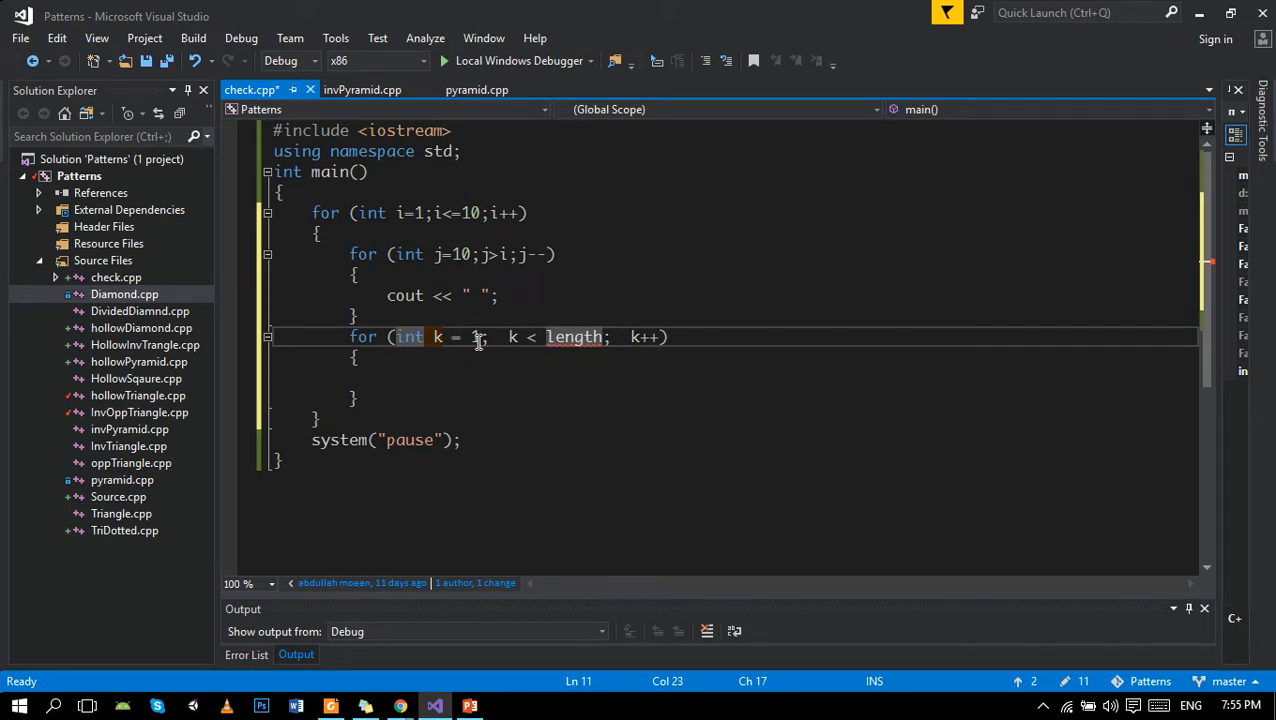
pyautogui.doubleClick(574, 336)
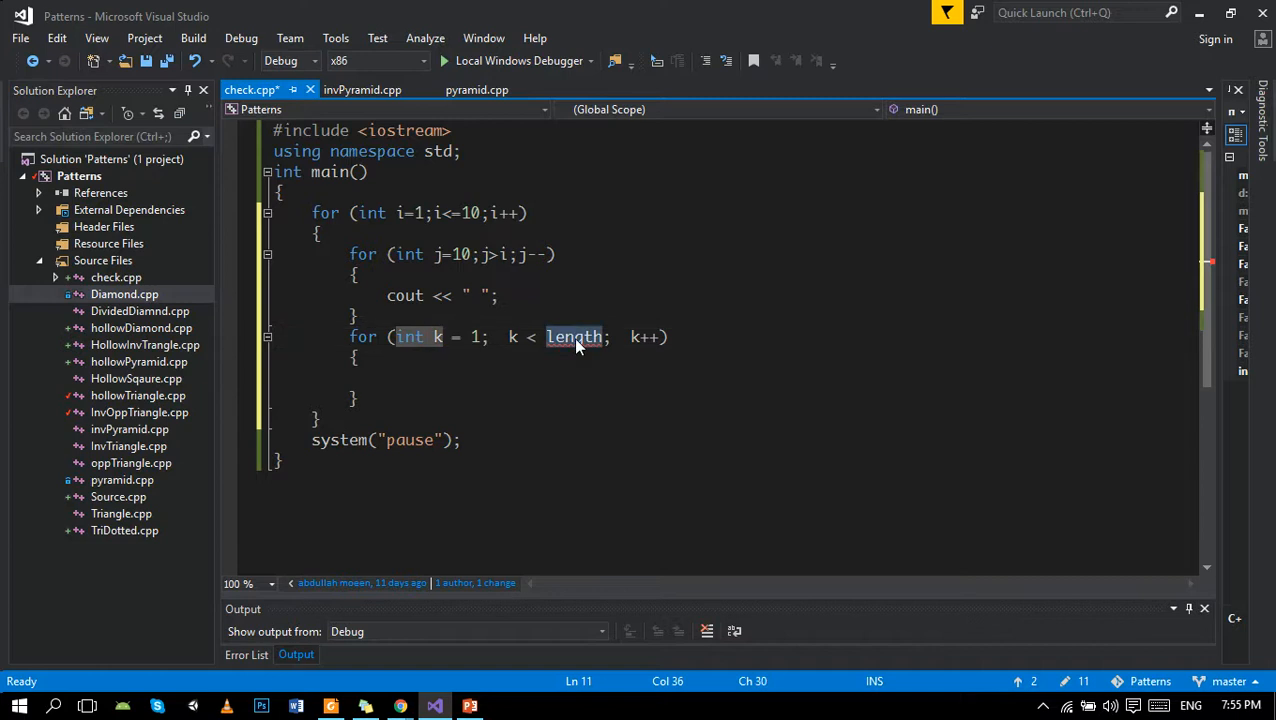
pyautogui.write('i')
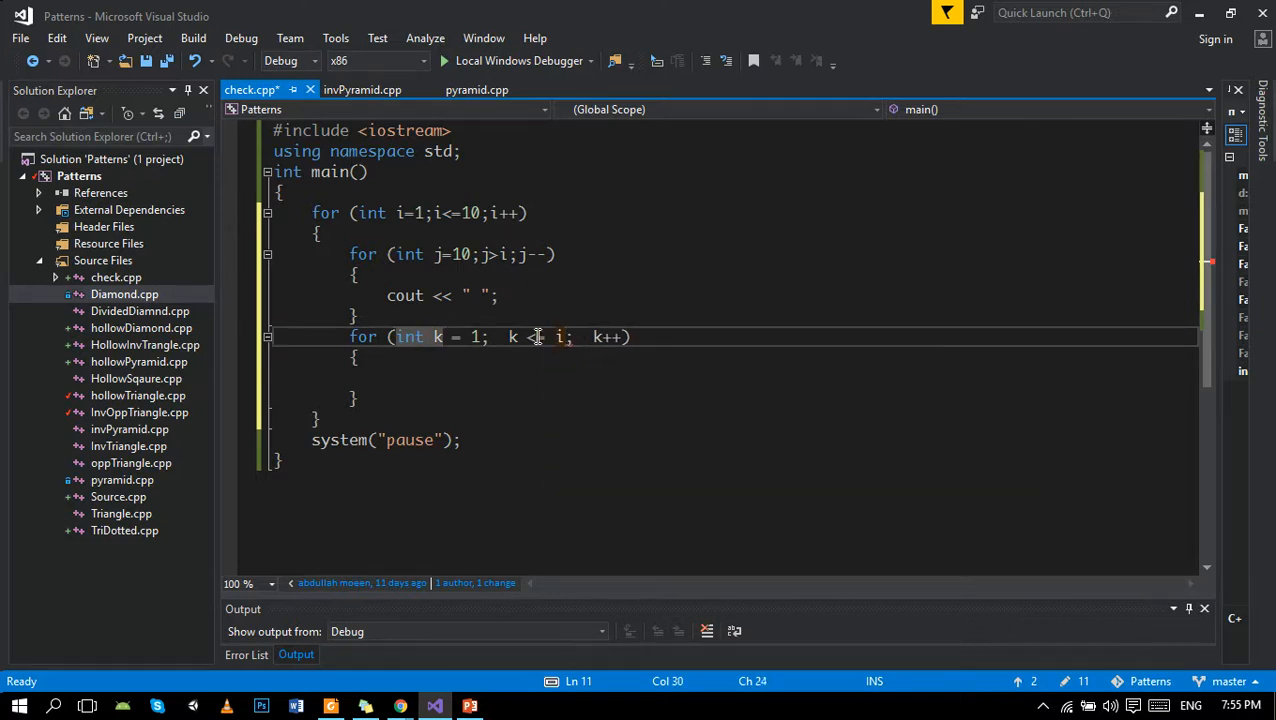
# - Add cout << "*"; inside the star loop and check it against the expected triangle slide
pyautogui.write('c')
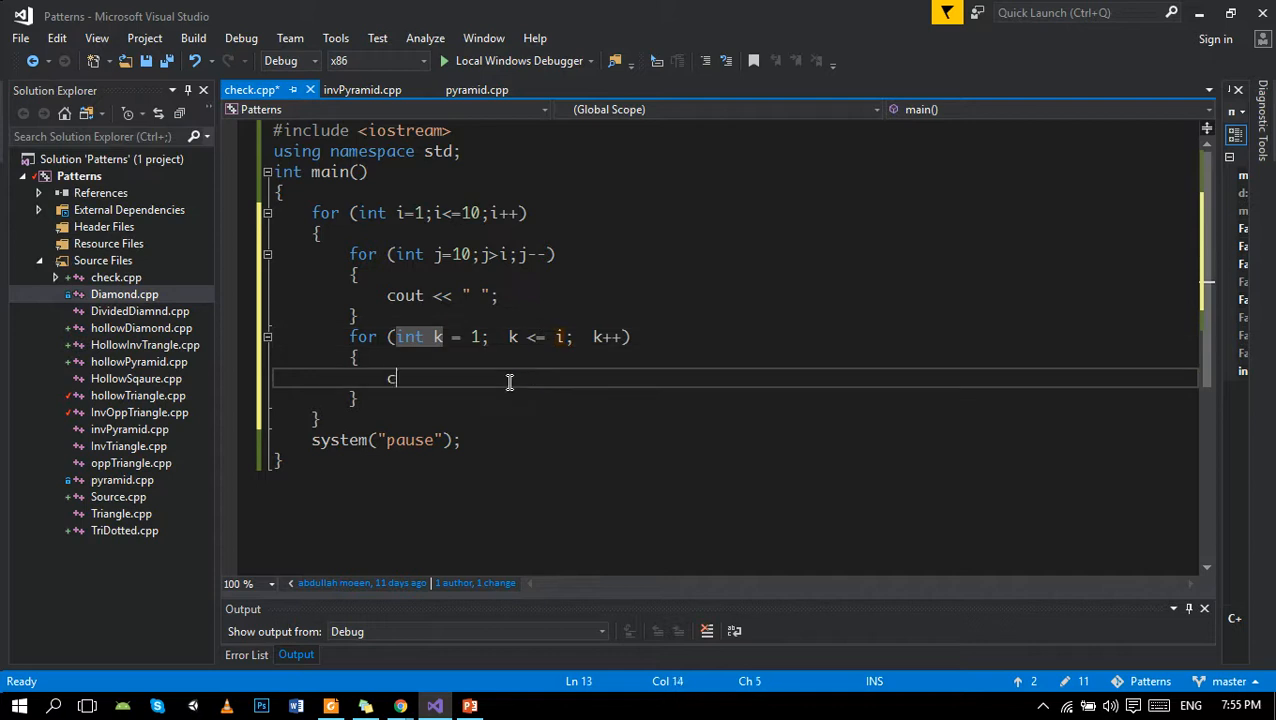
pyautogui.write('out')
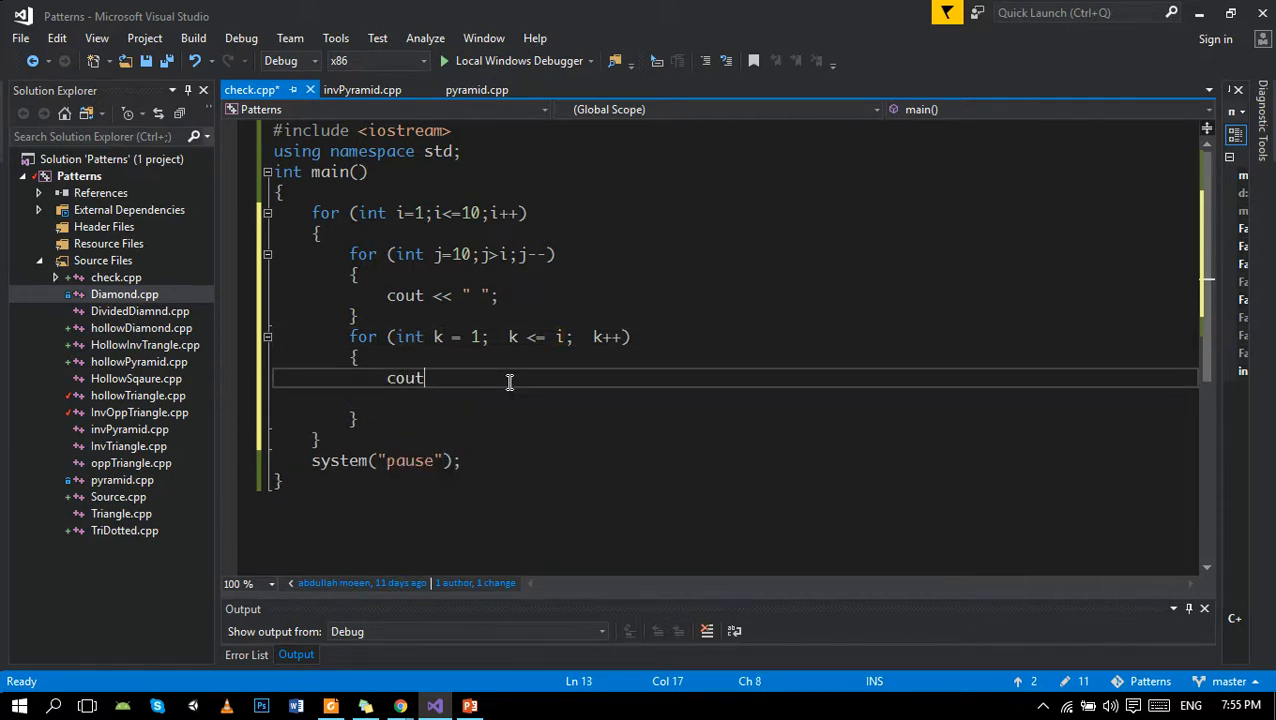
pyautogui.write('<<""')
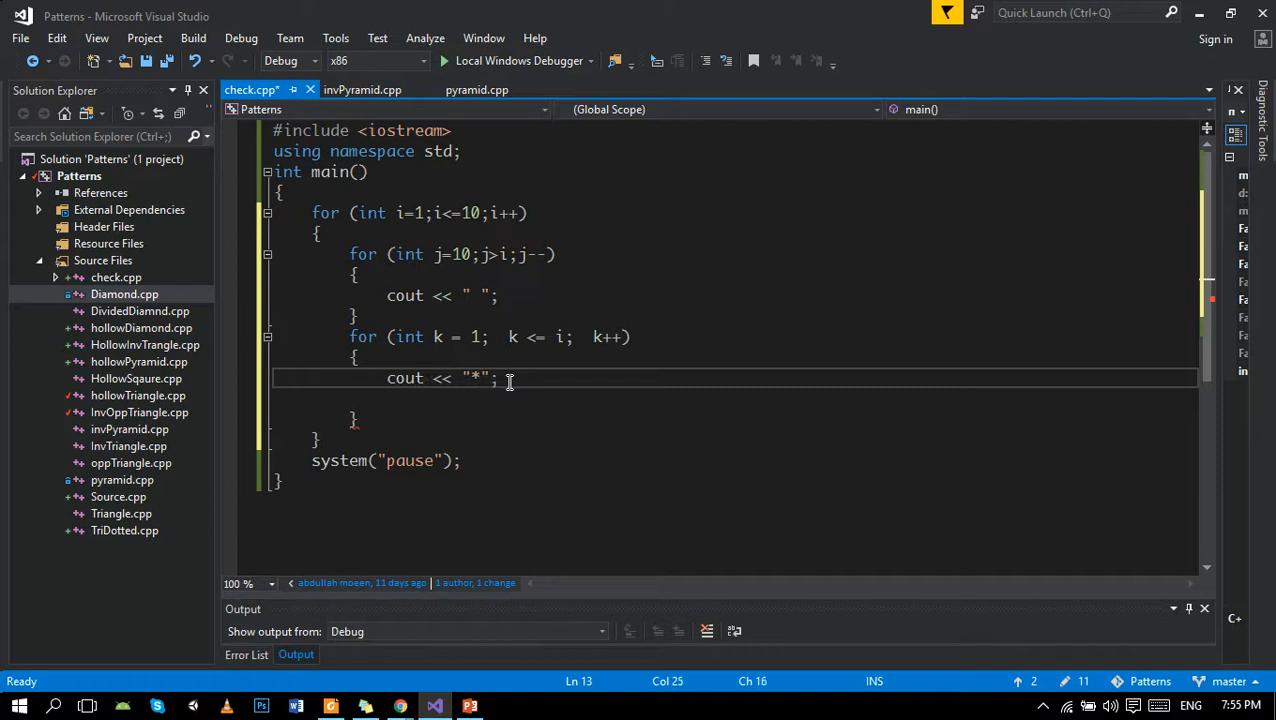
pyautogui.click(468, 706)
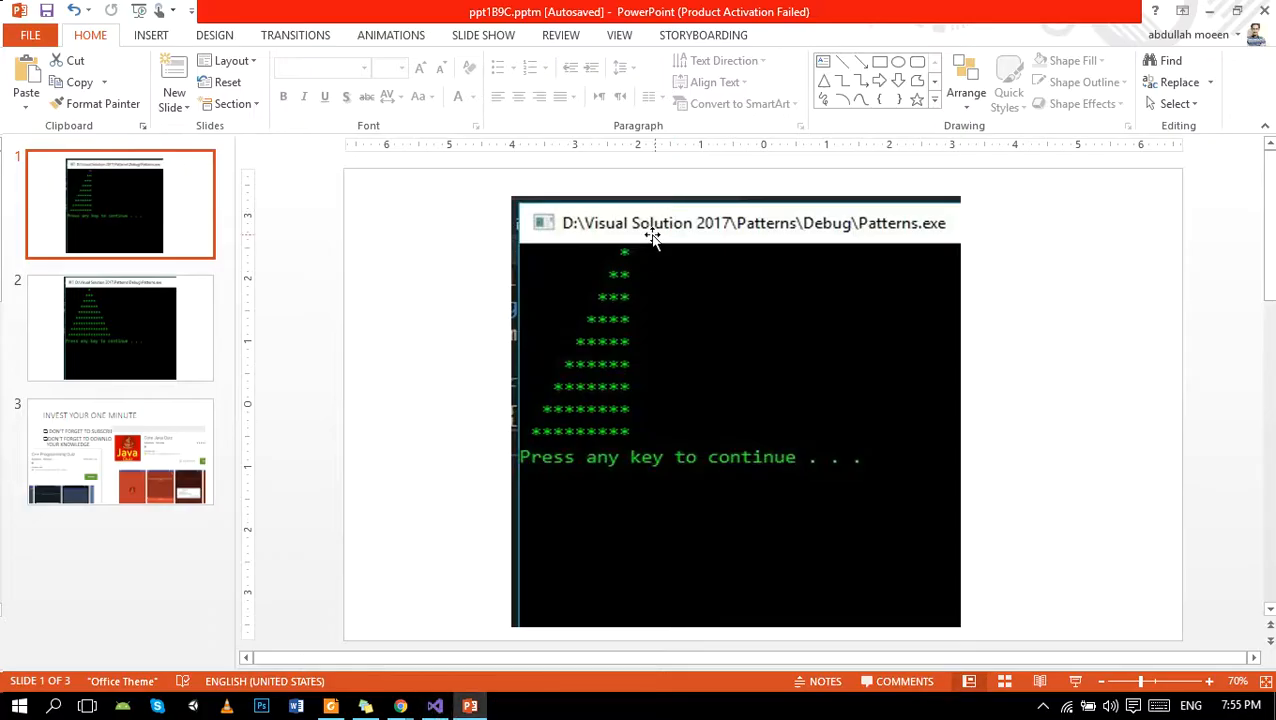
pyautogui.moveTo(434, 704)
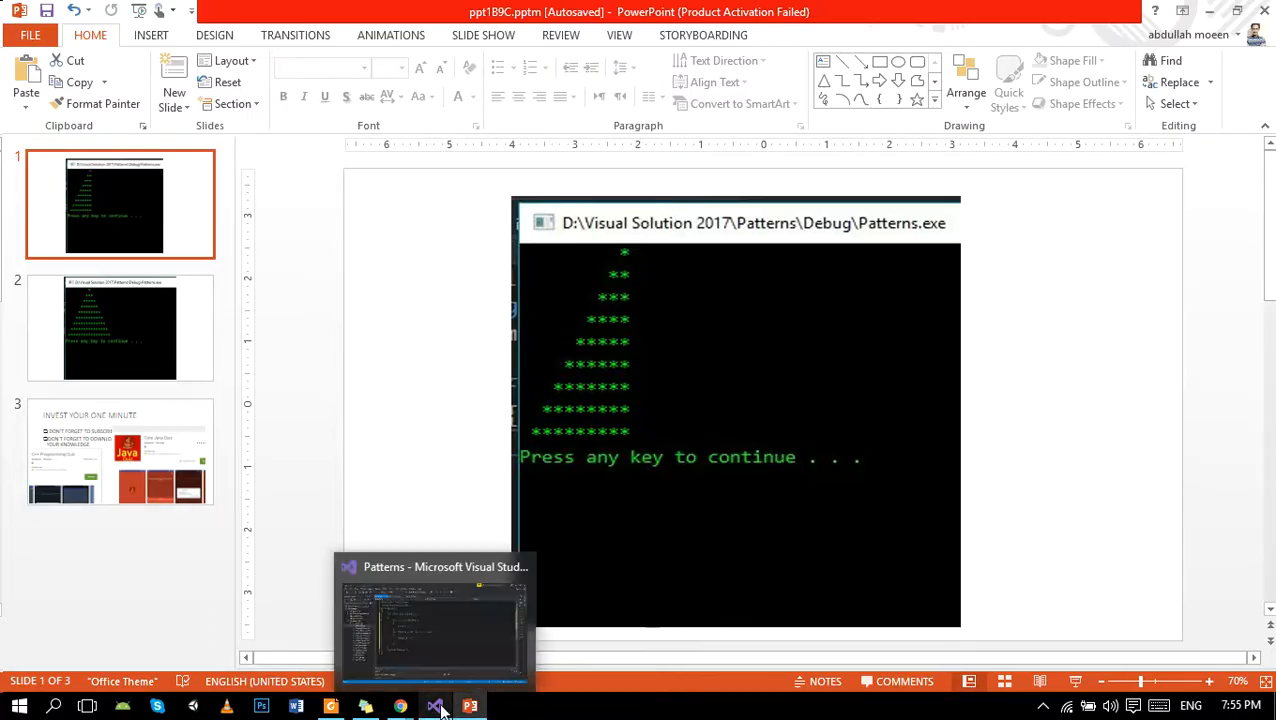
pyautogui.click(434, 620)
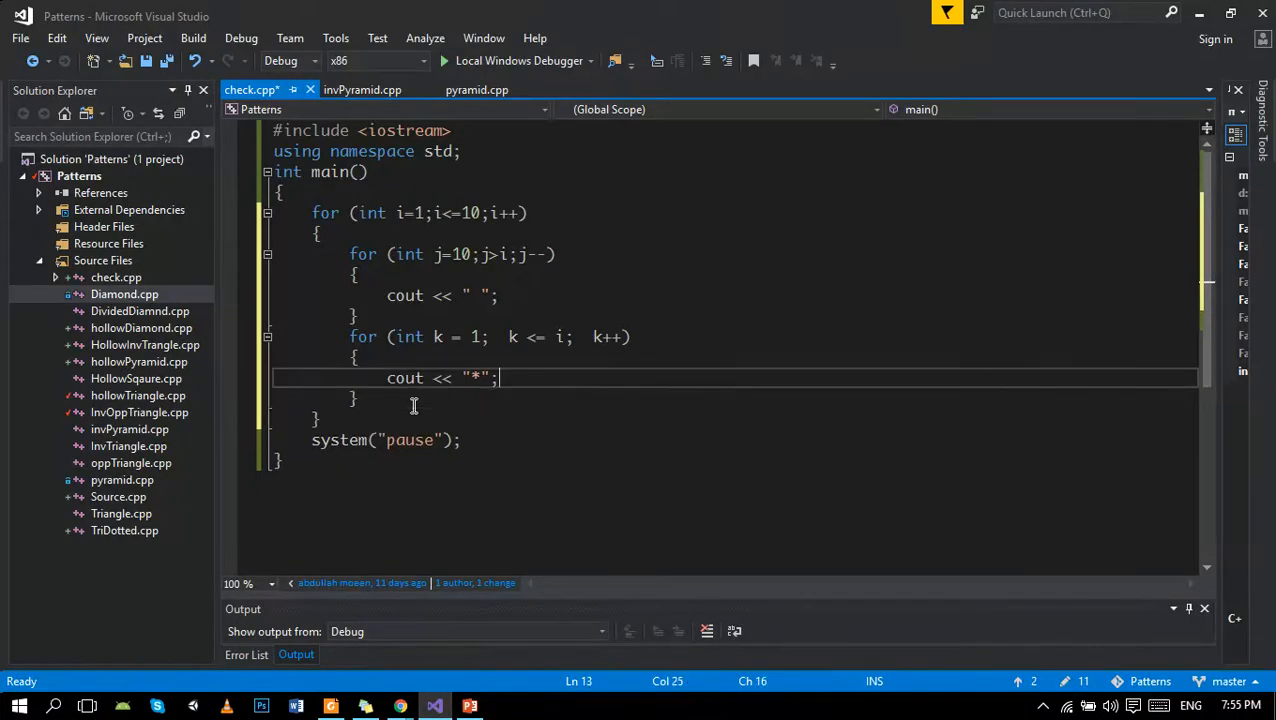
# - Add cout << endl; after the star loop and run the program to print the right-aligned triangle
pyautogui.write('cout')
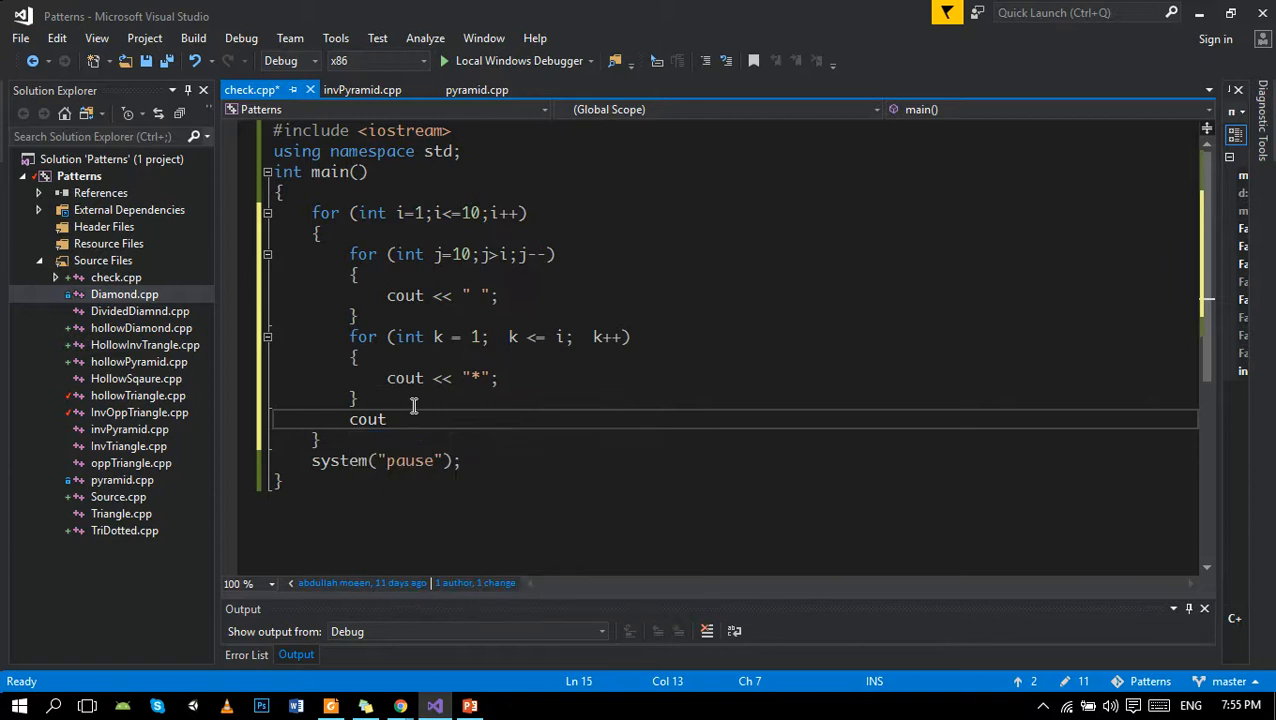
pyautogui.write('<< endl;')
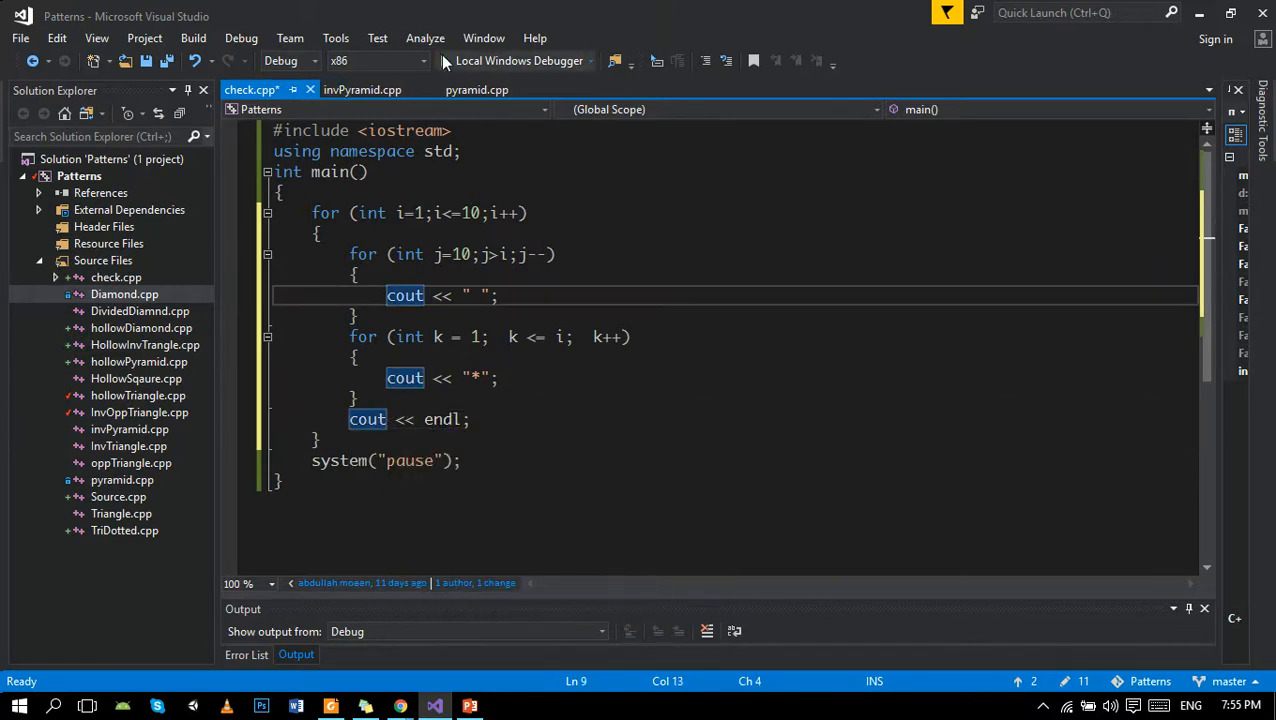
pyautogui.press('f7')
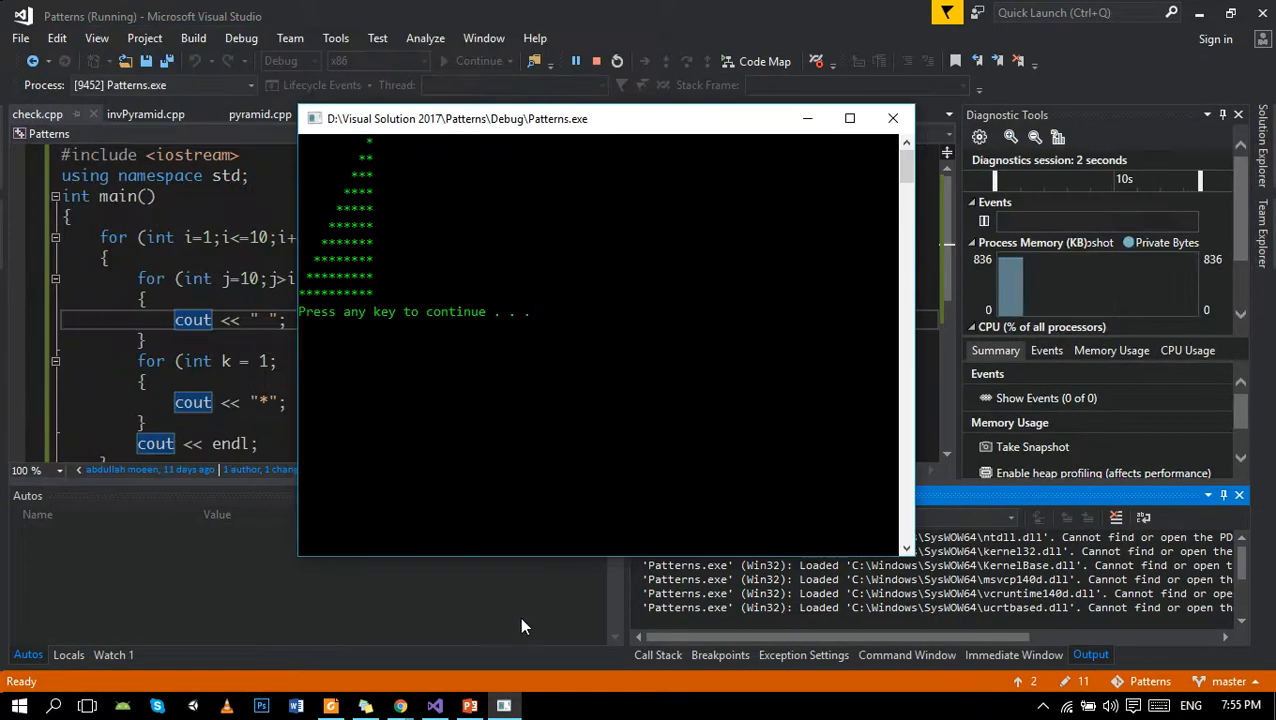
pyautogui.click(468, 706)
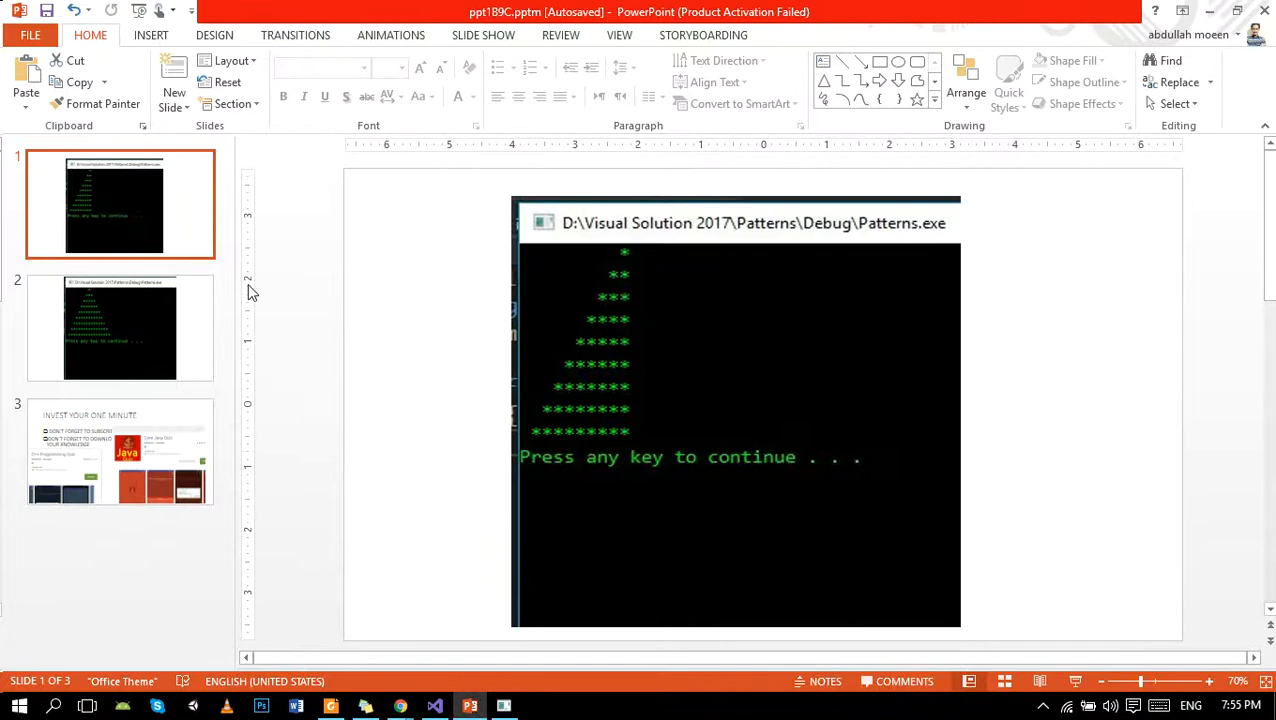
# - View the centred star pyramid output slide, then return to the code
pyautogui.click(120, 328)
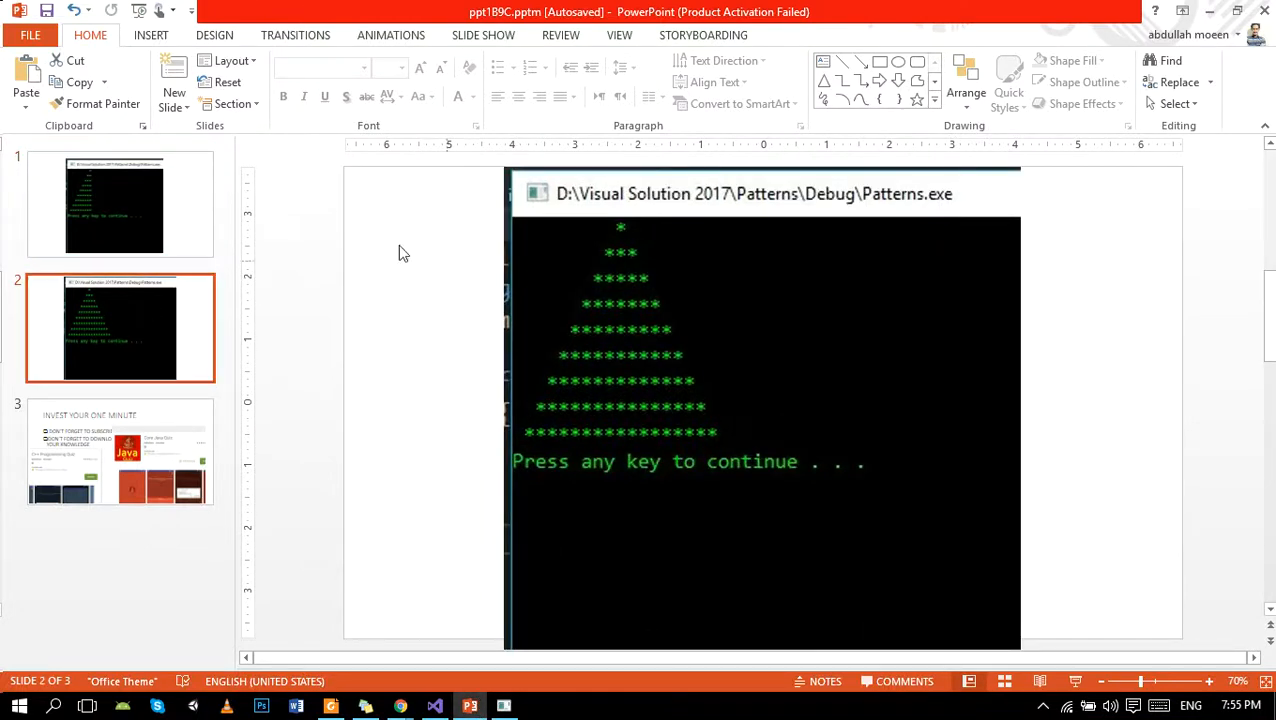
pyautogui.click(114, 204)
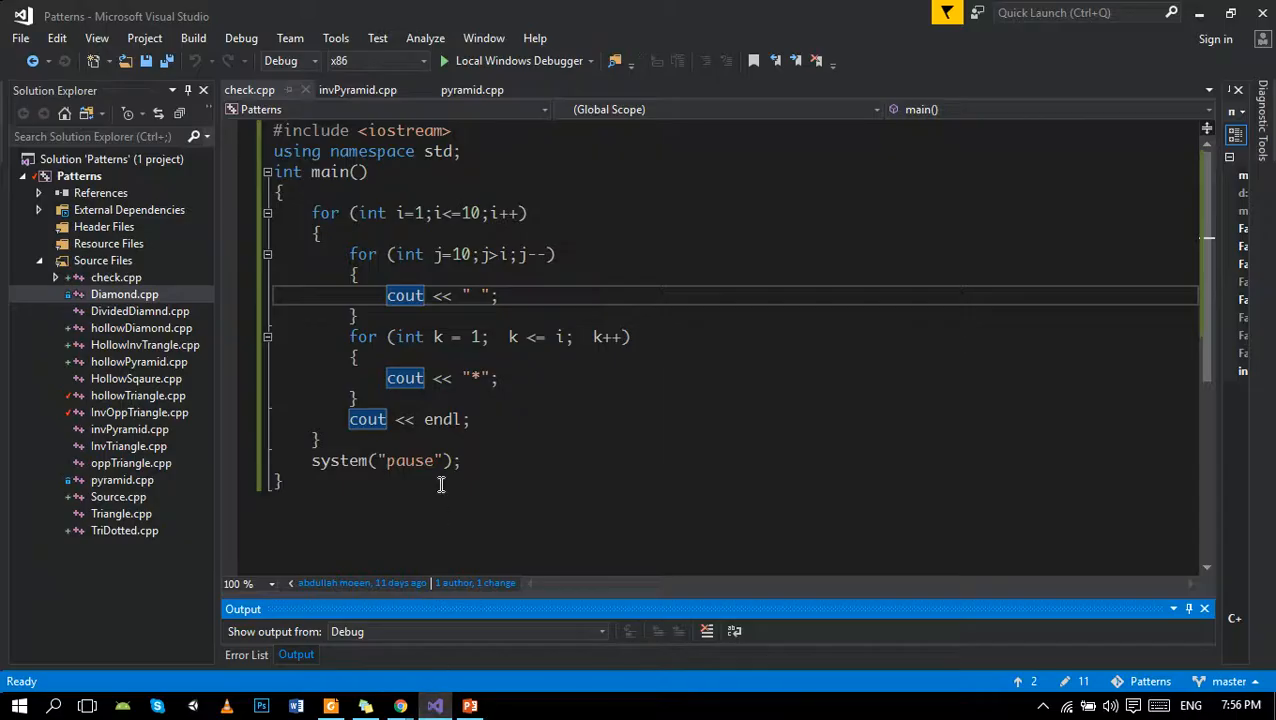
pyautogui.moveTo(552, 336)
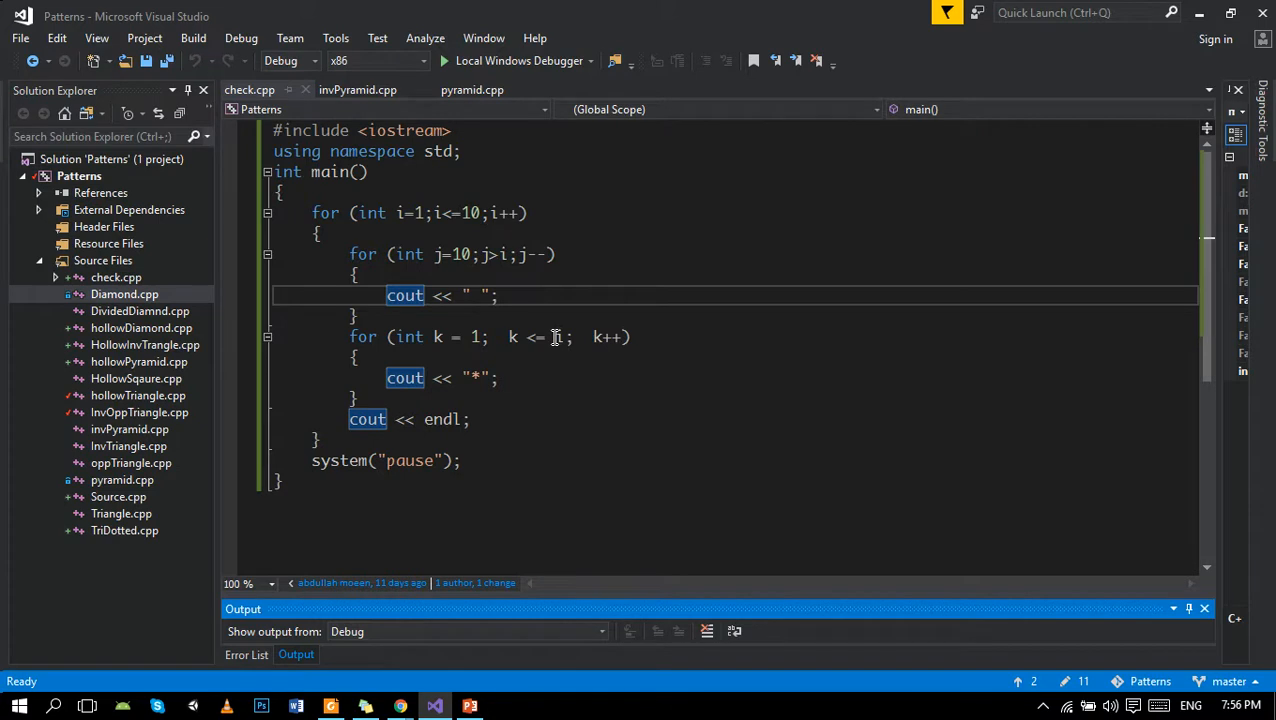
# - Change the star loop condition to k <= 2*i-1 so rows print odd star counts
pyautogui.click(556, 336)
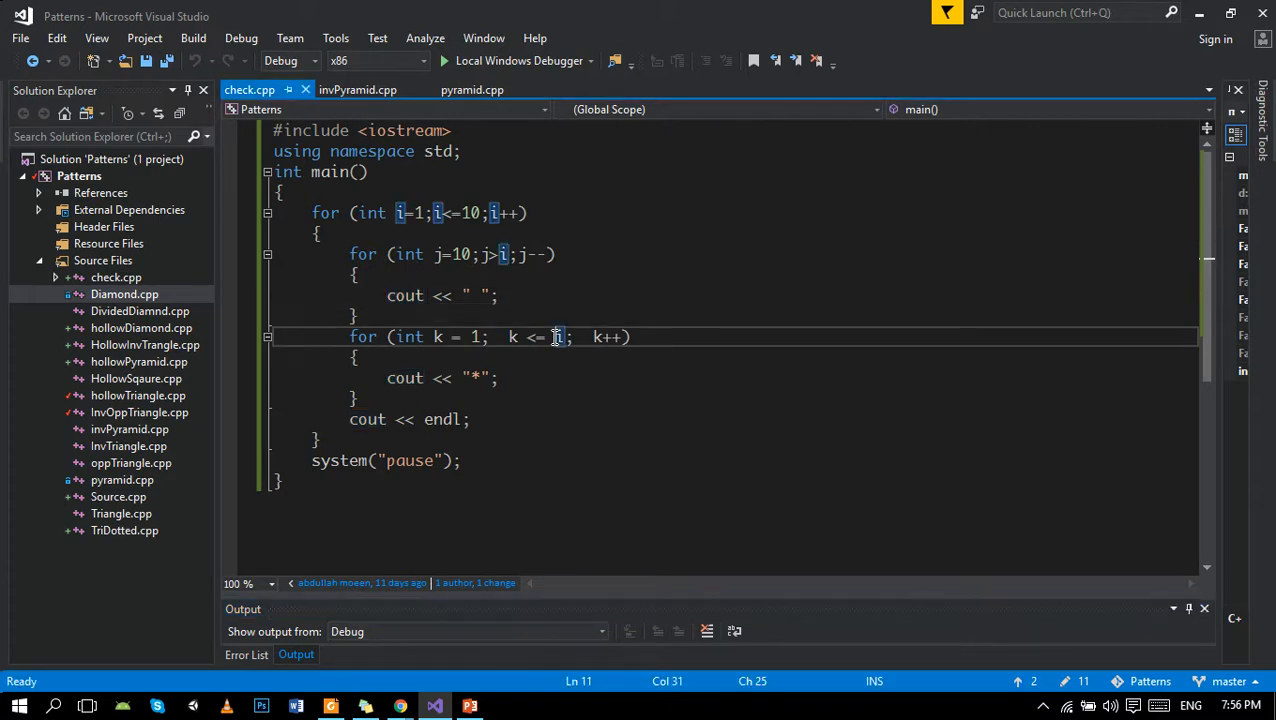
pyautogui.write('2*i')
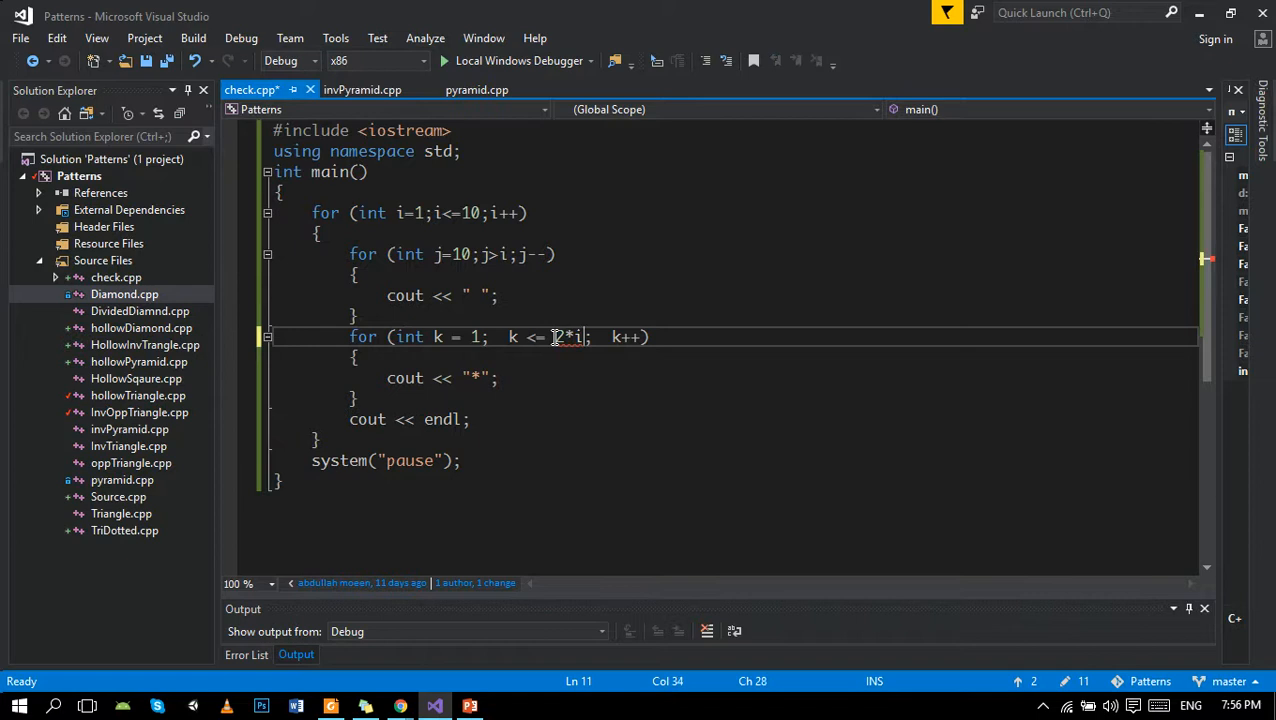
pyautogui.write('-1')
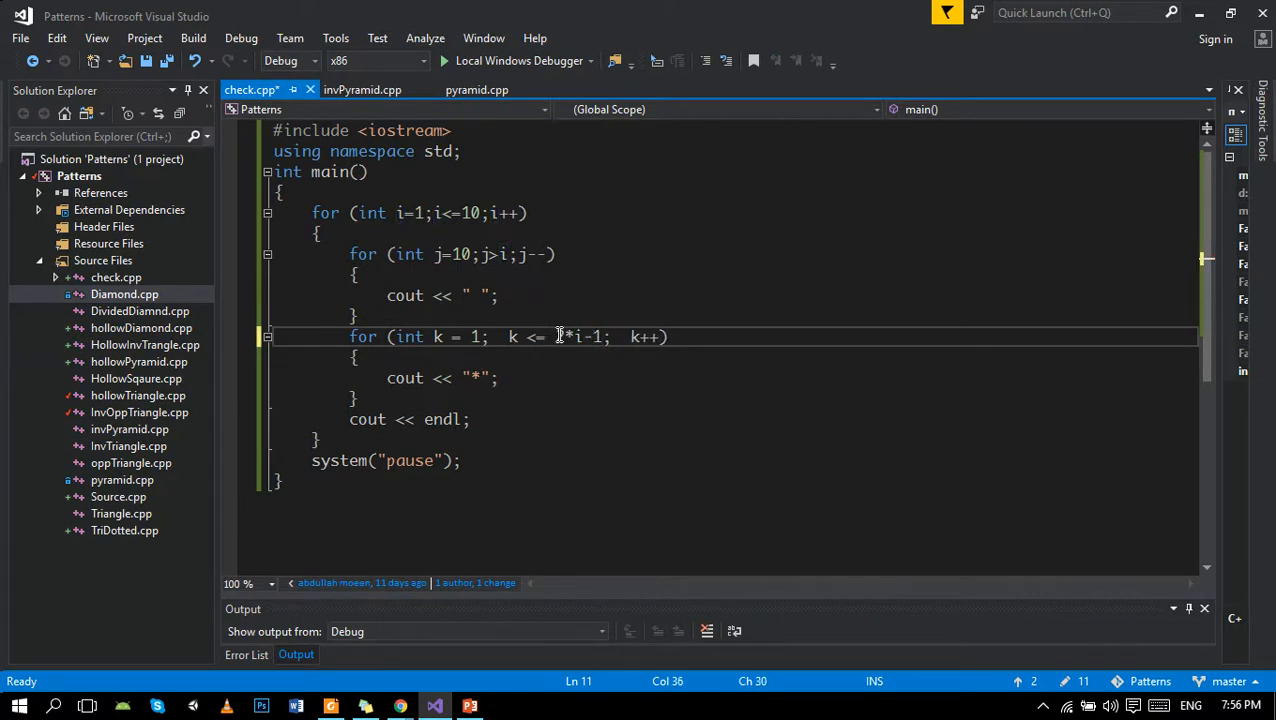
pyautogui.write('2')
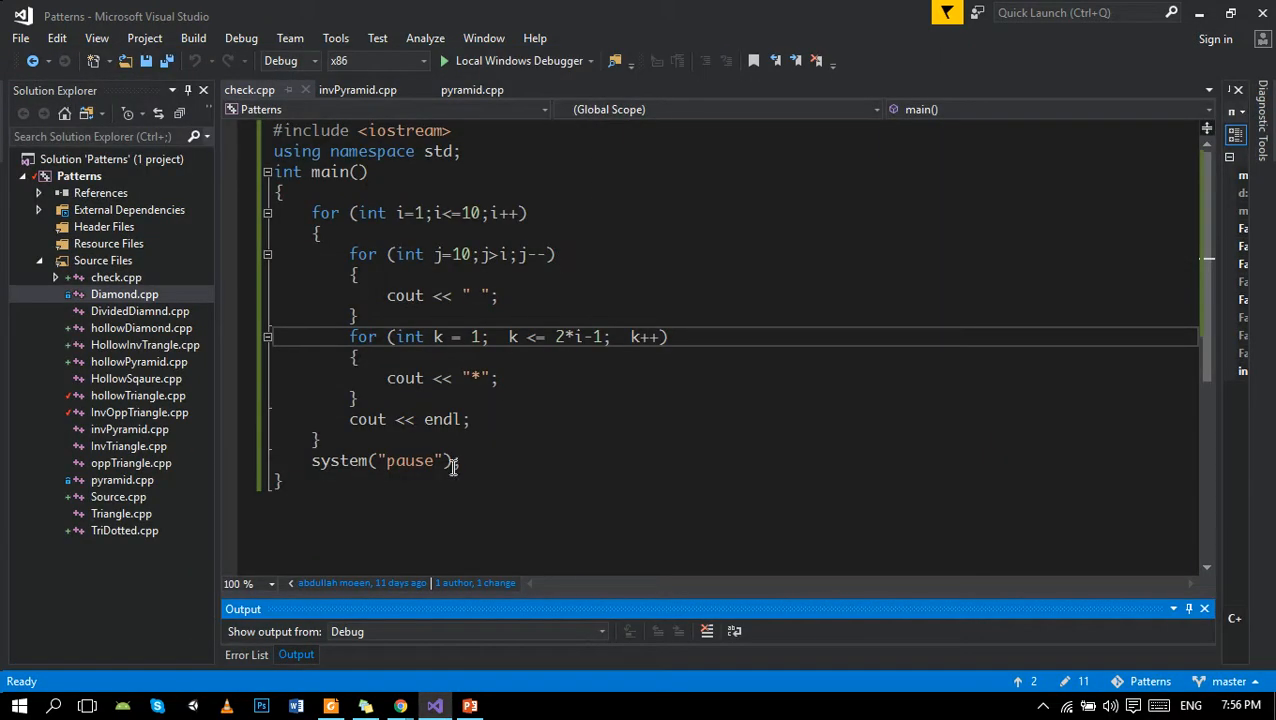
# - Show the closing slide promoting the channel and the C++ and Java quiz apps
pyautogui.click(468, 706)
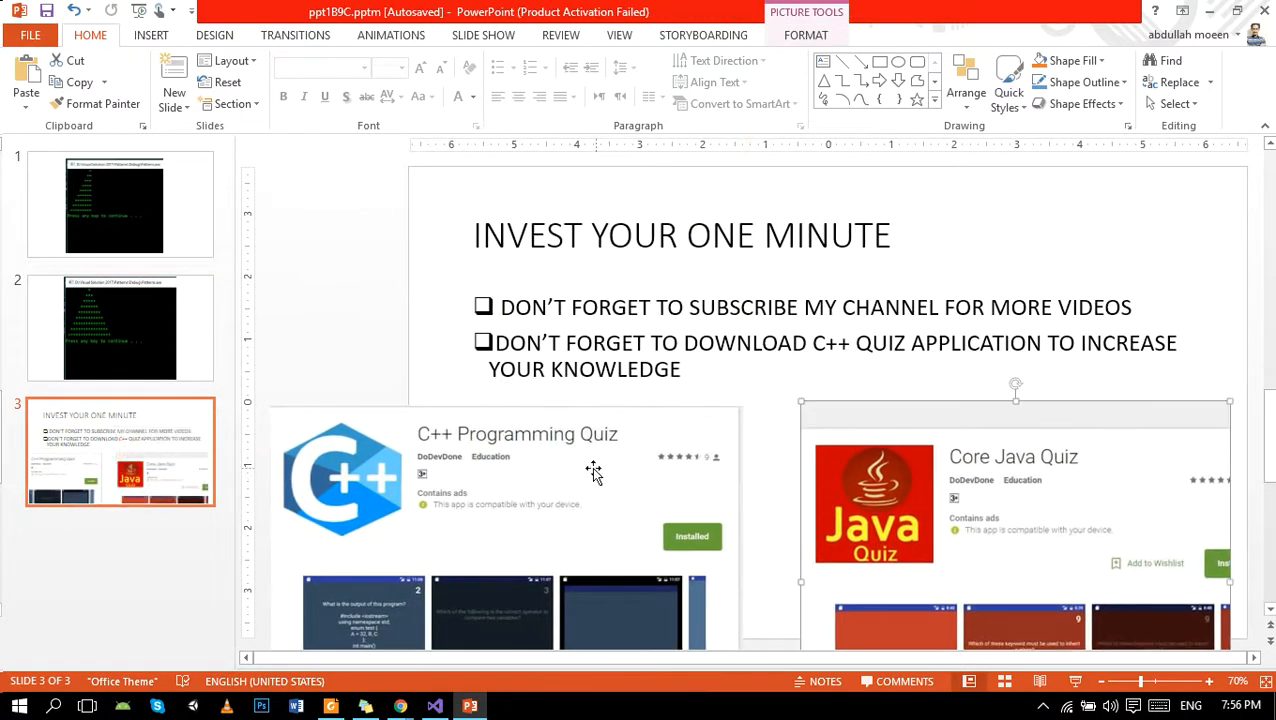
pyautogui.moveTo(572, 458)
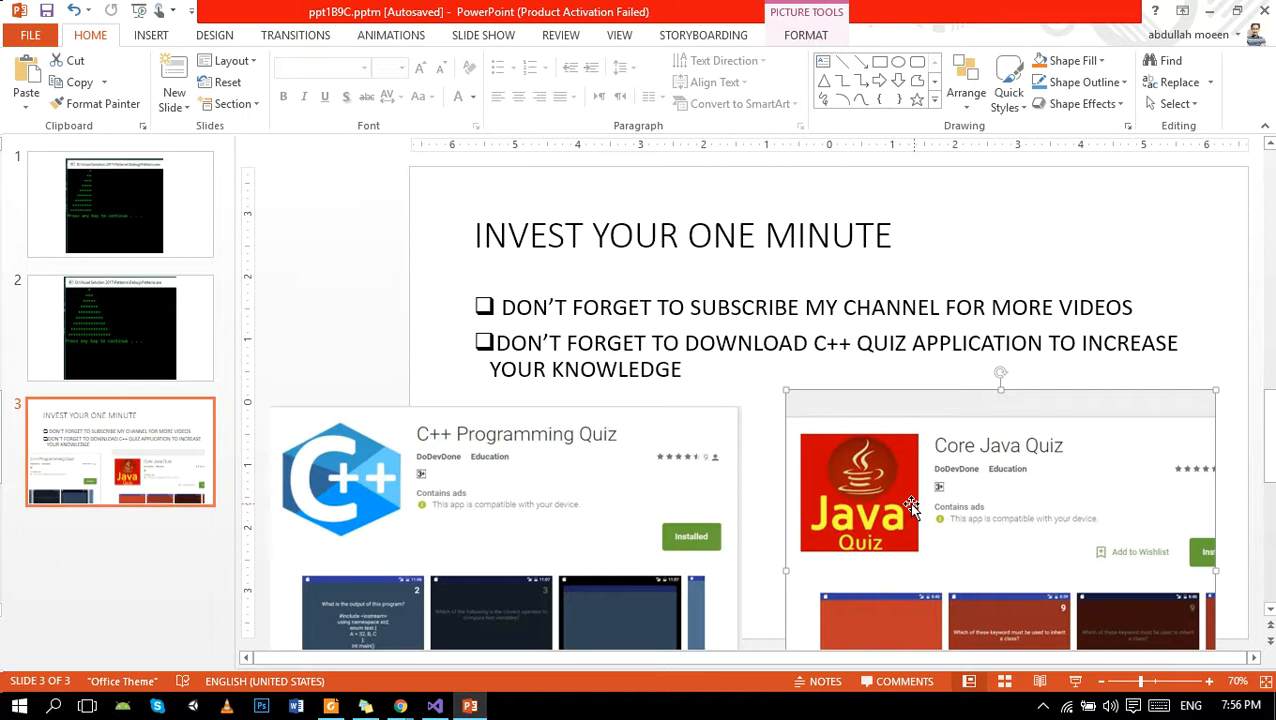
pyautogui.moveTo(400, 706)
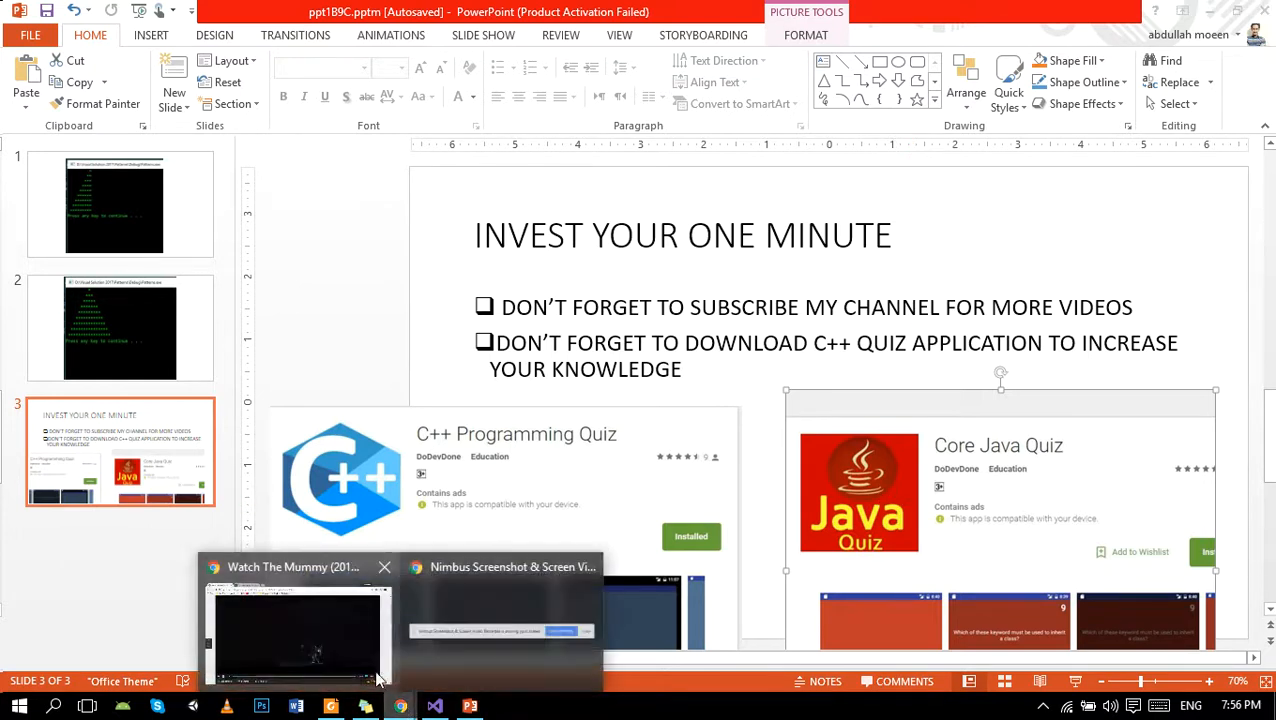